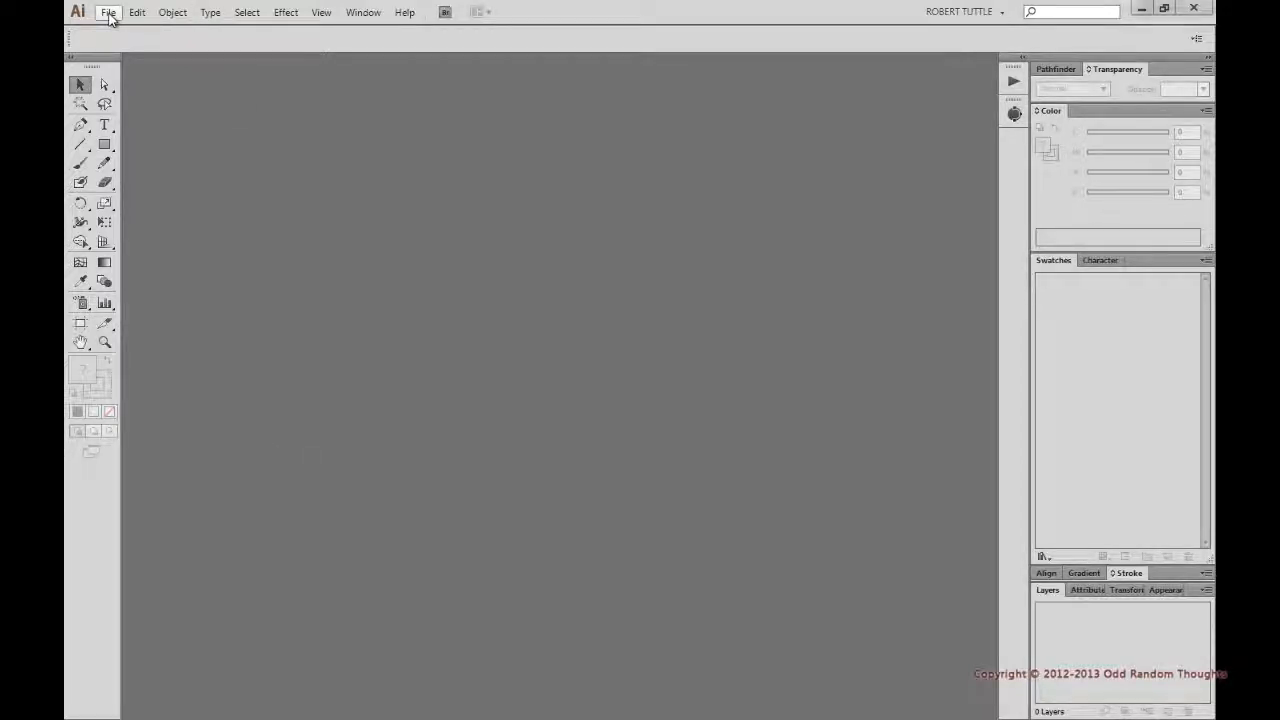
# Create a new 16 × 21 inch CMYK document, Untitled-1, from File > New
pyautogui.click(110, 12)
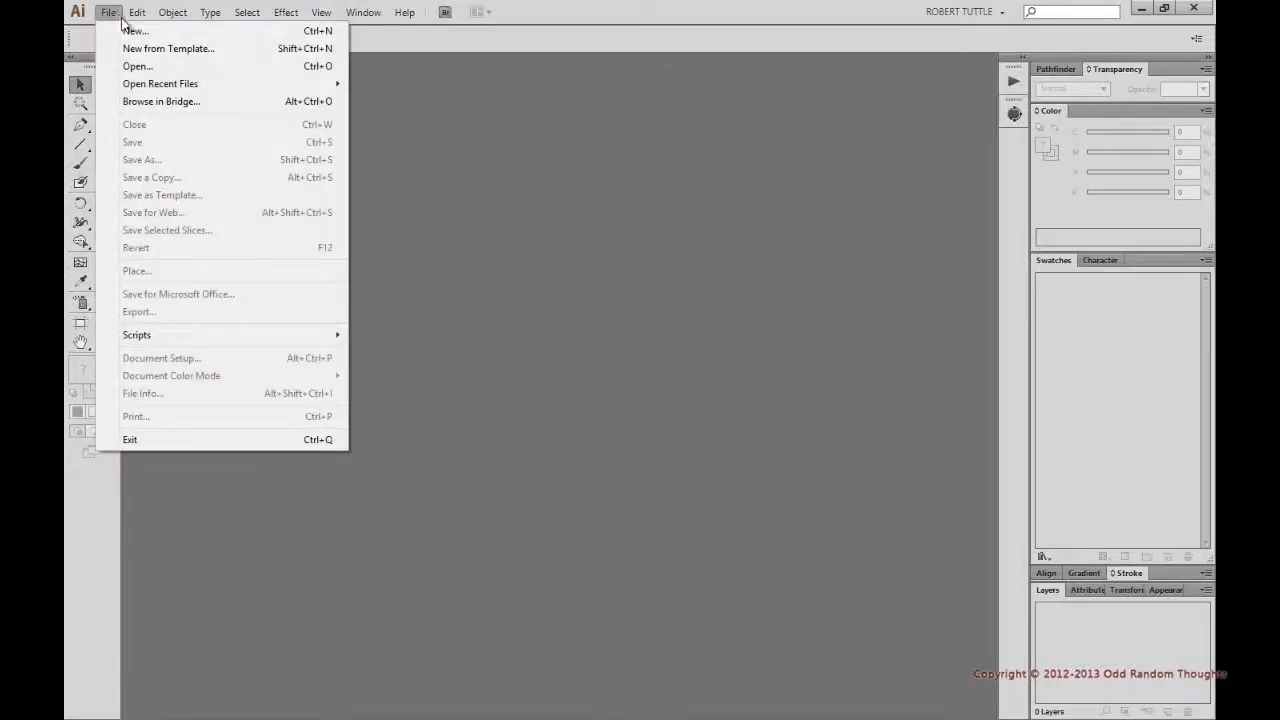
pyautogui.moveTo(139, 32)
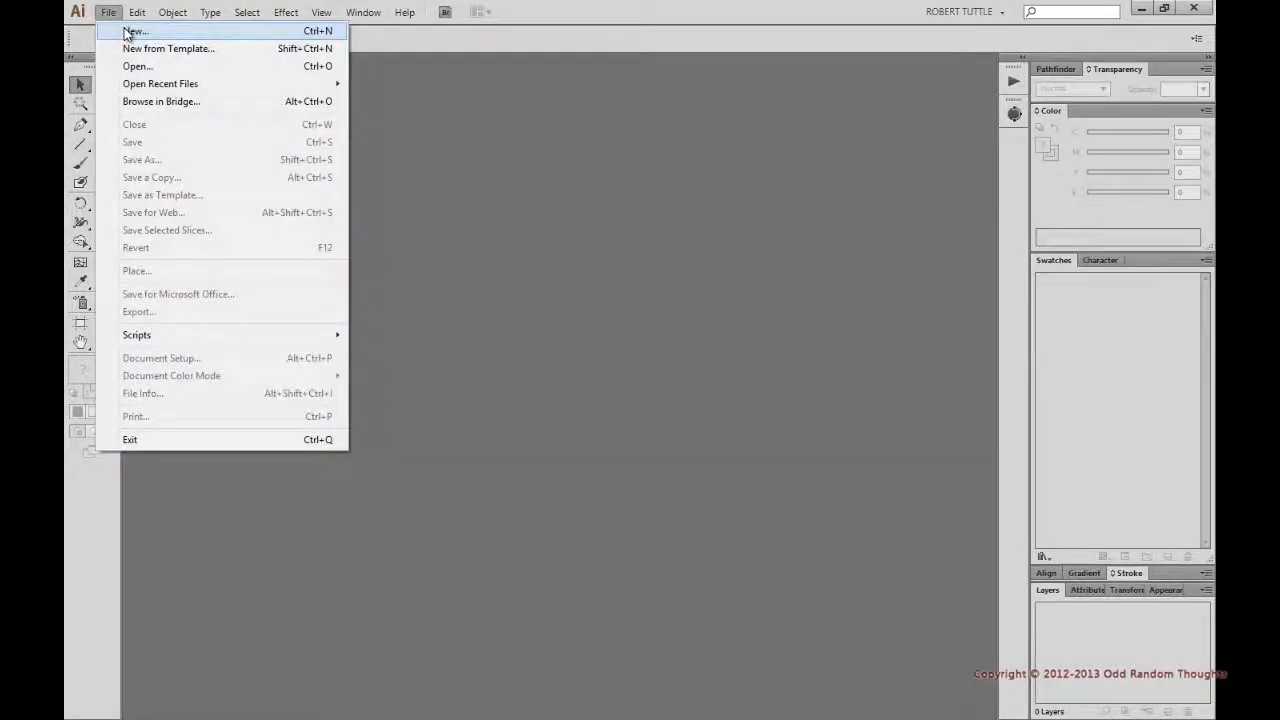
pyautogui.click(132, 33)
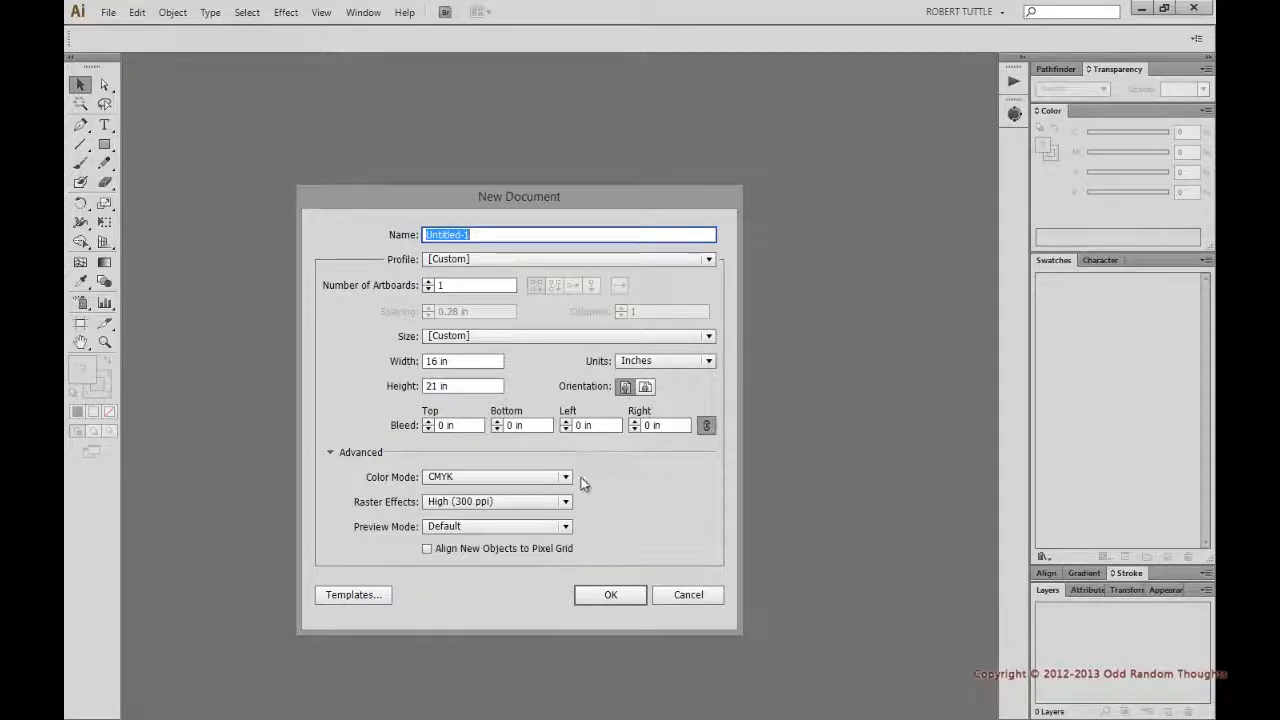
pyautogui.moveTo(585, 480)
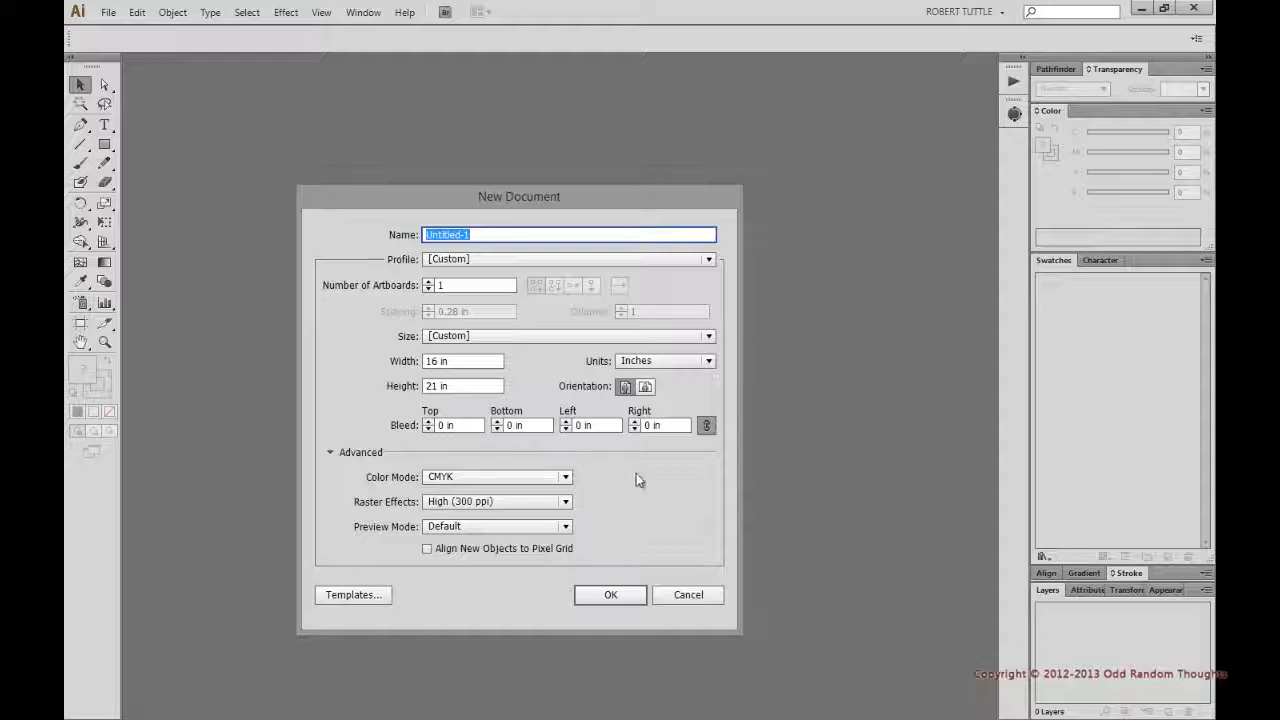
pyautogui.click(610, 595)
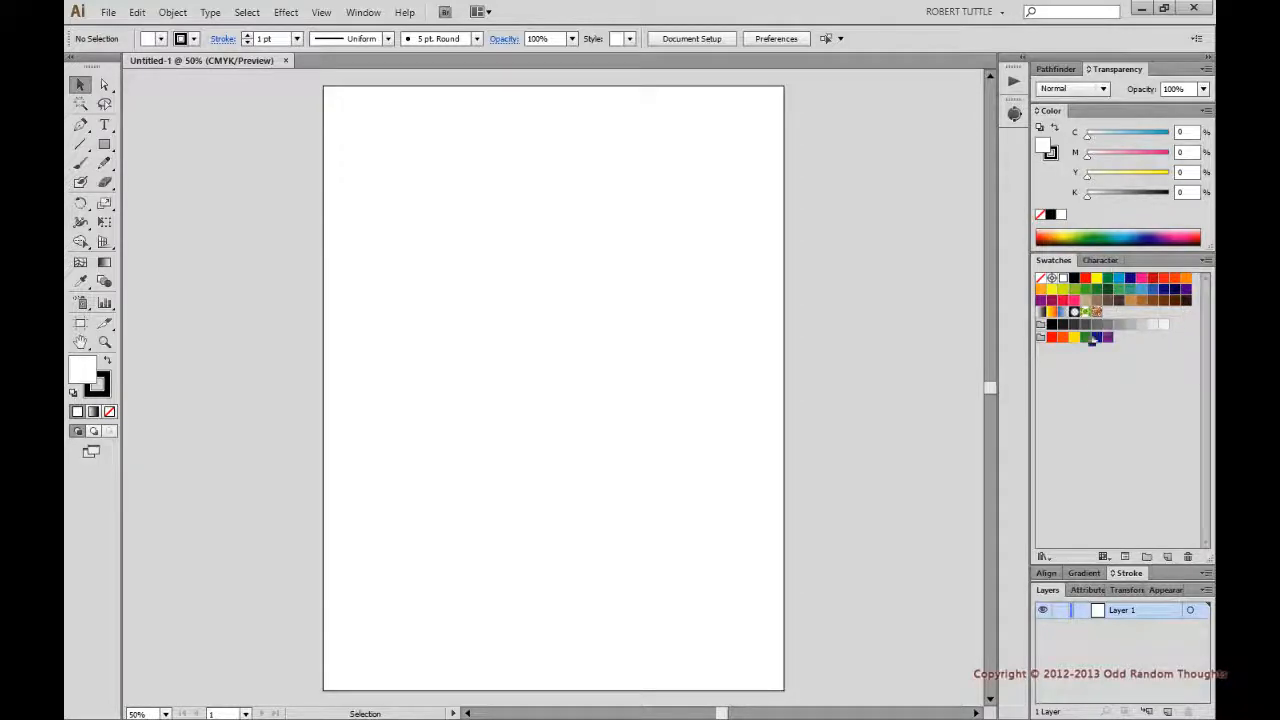
# Select and delete the default swatches, leaving only None and Registration
pyautogui.click(1199, 260)
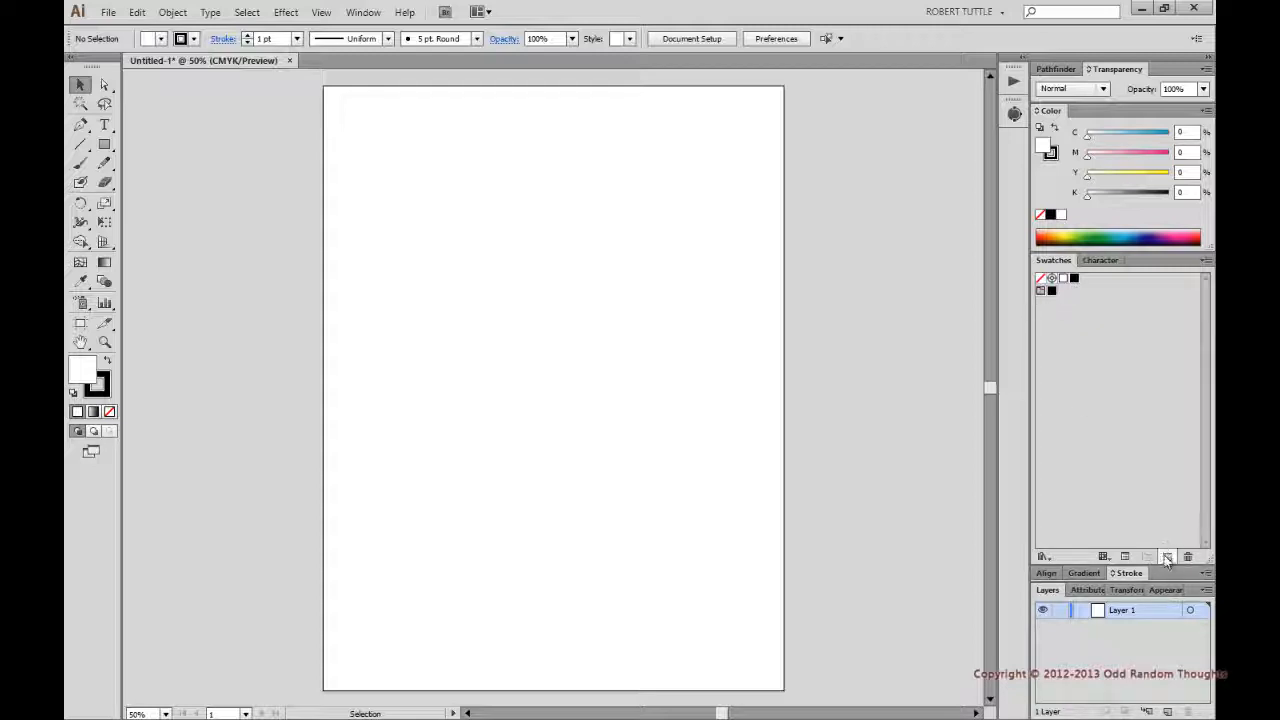
pyautogui.click(1188, 556)
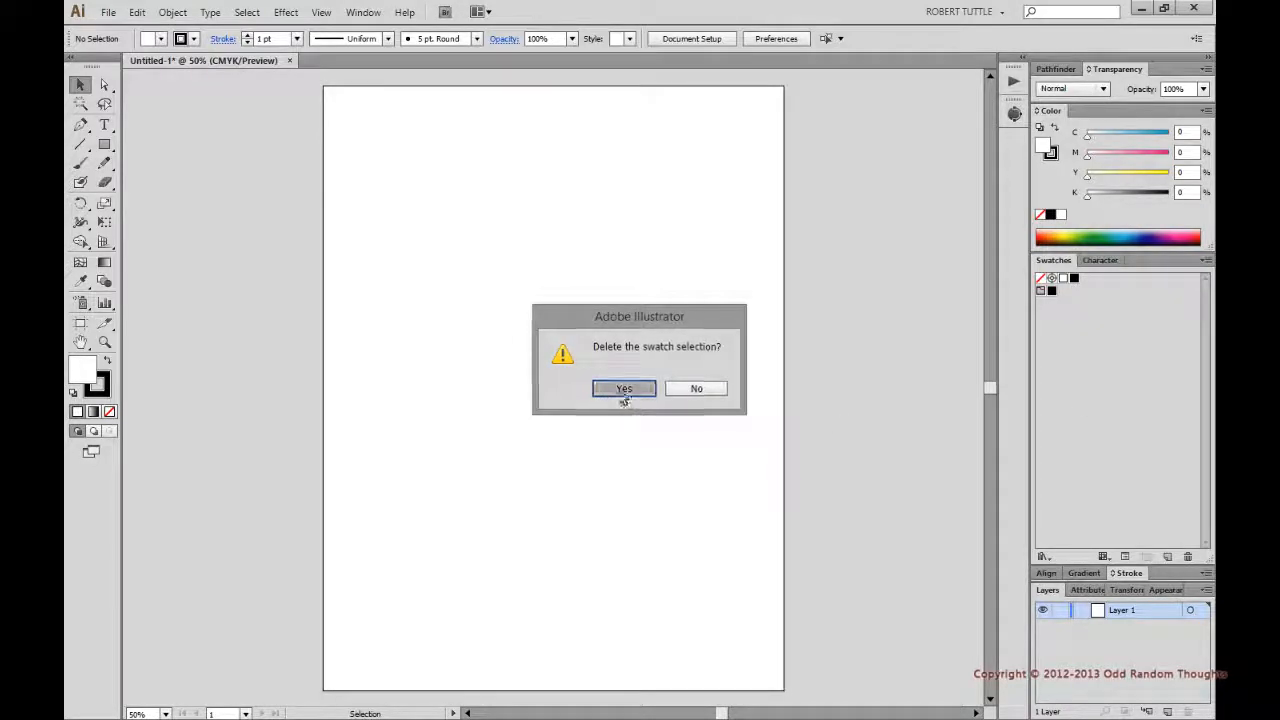
pyautogui.click(624, 388)
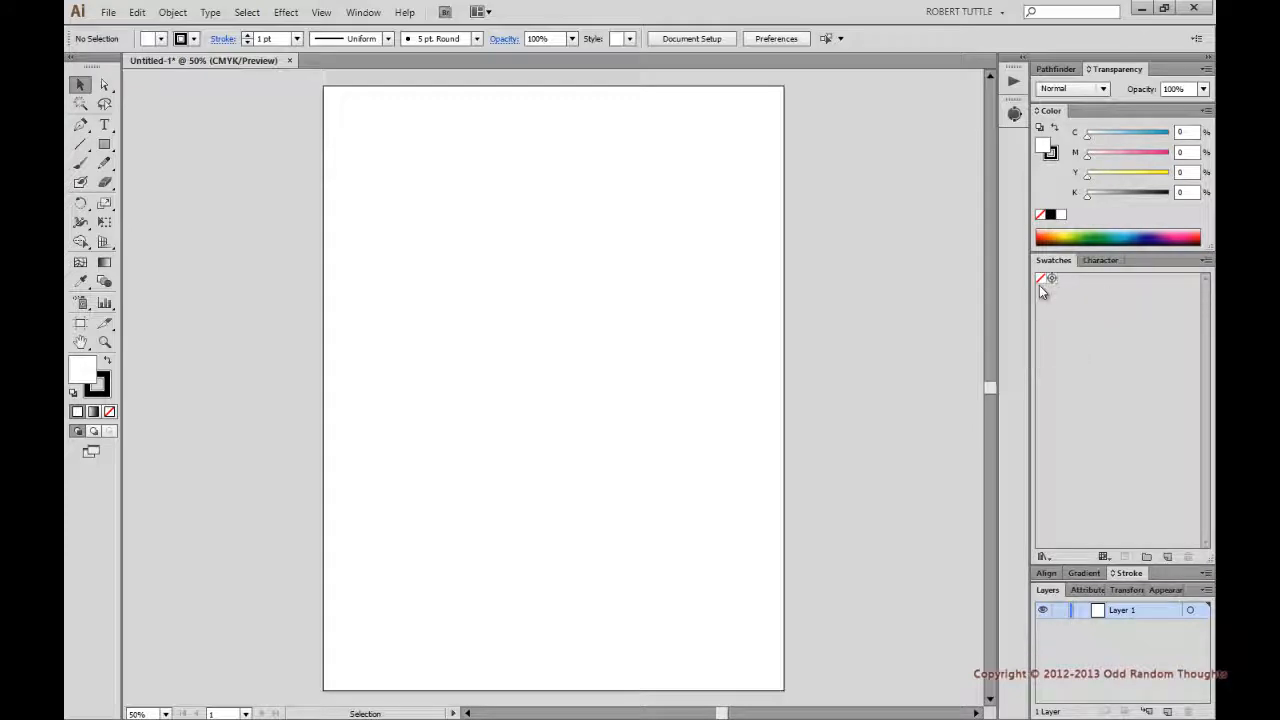
pyautogui.moveTo(1059, 317)
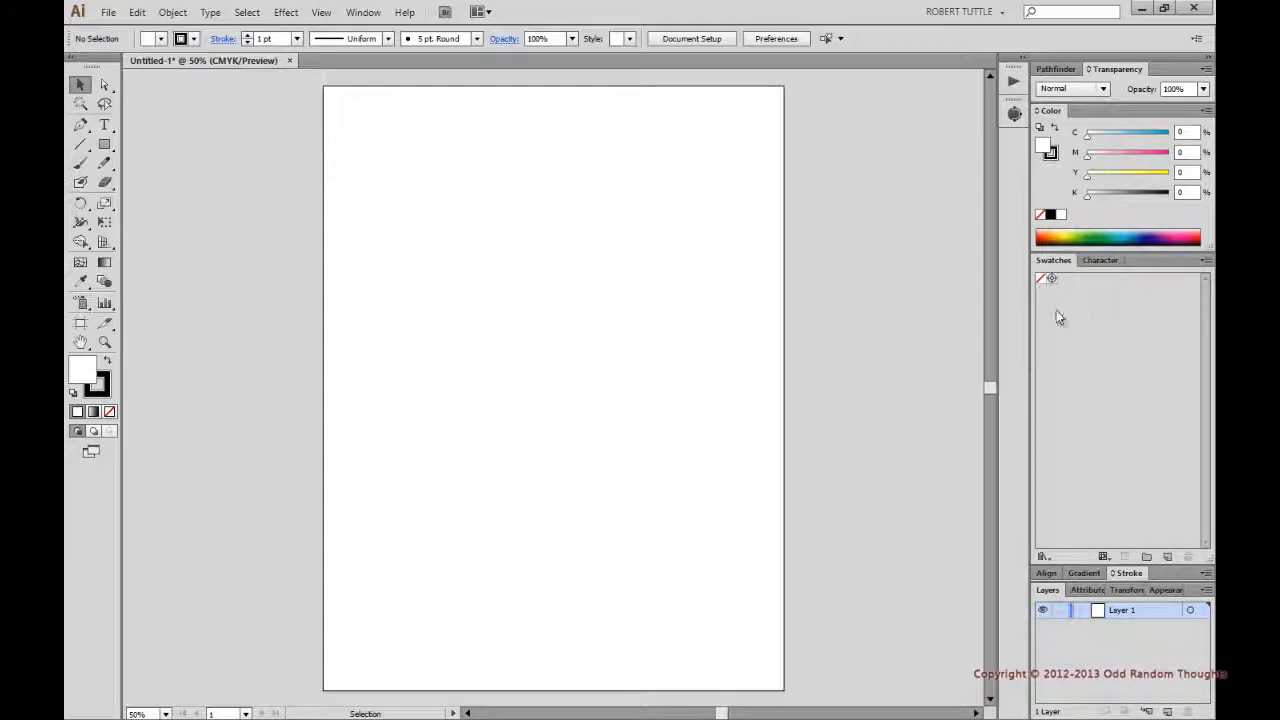
pyautogui.moveTo(1102, 495)
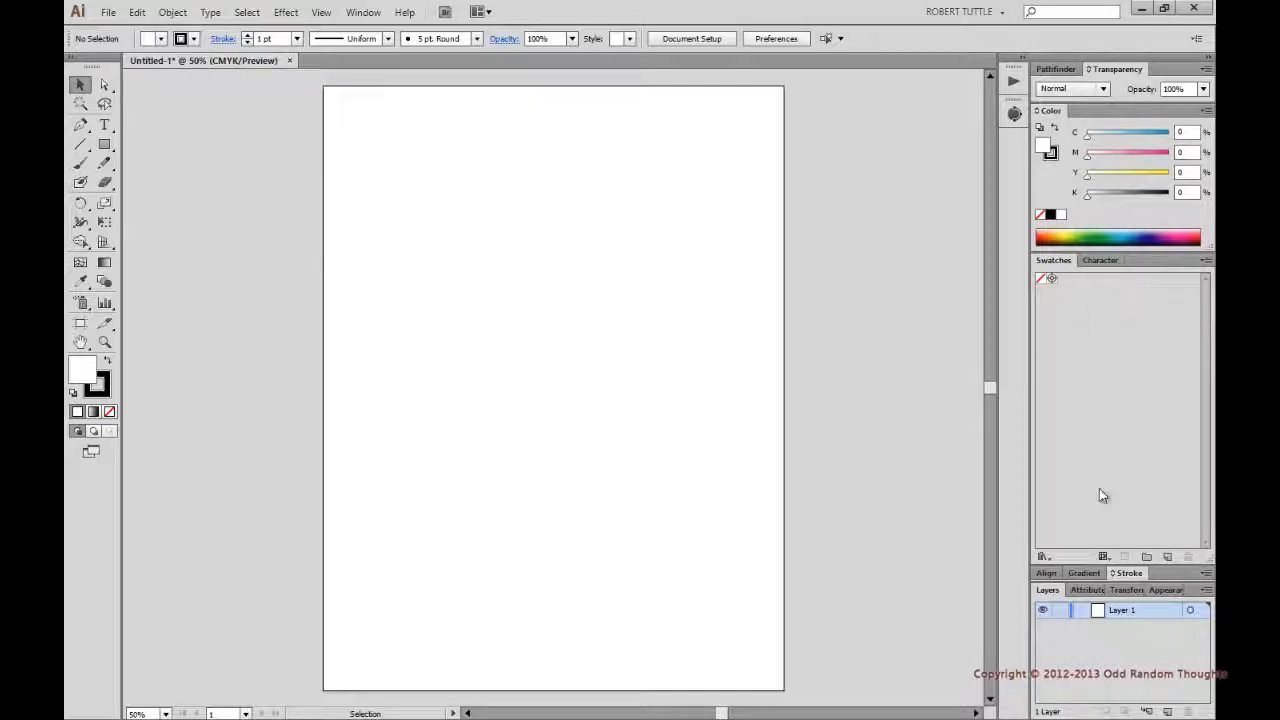
pyautogui.moveTo(1168, 556)
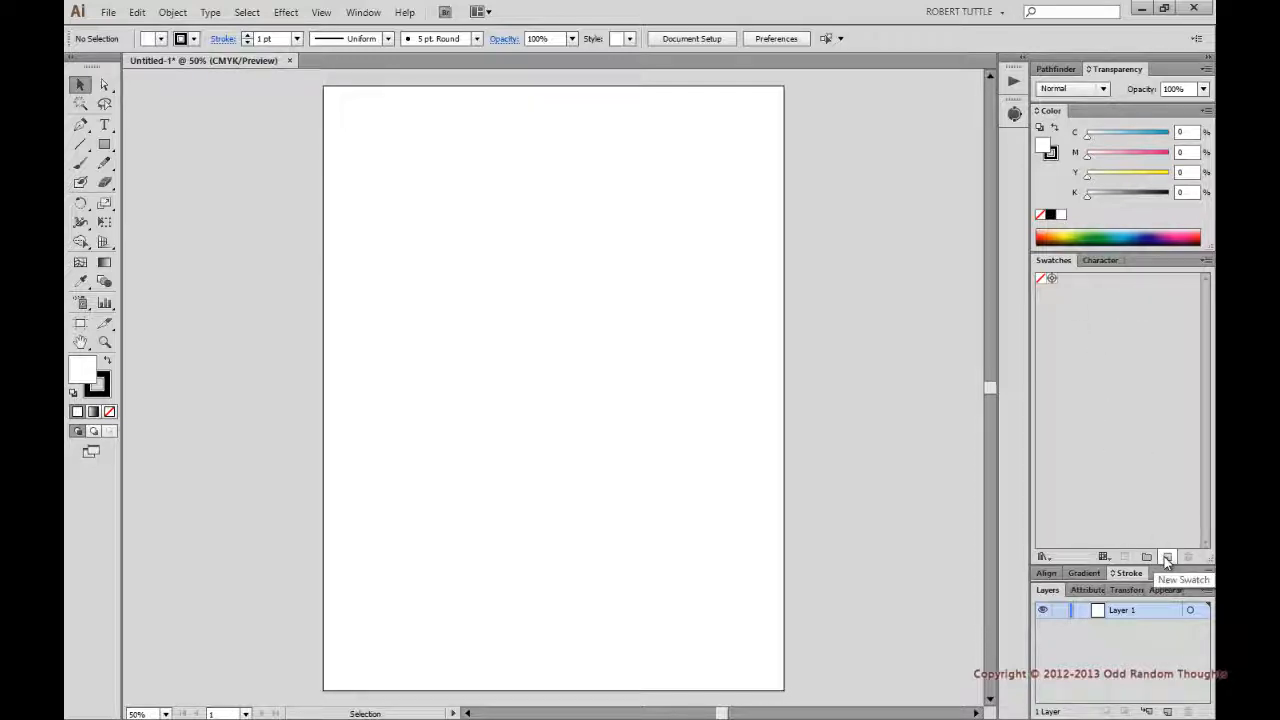
pyautogui.moveTo(1170, 555)
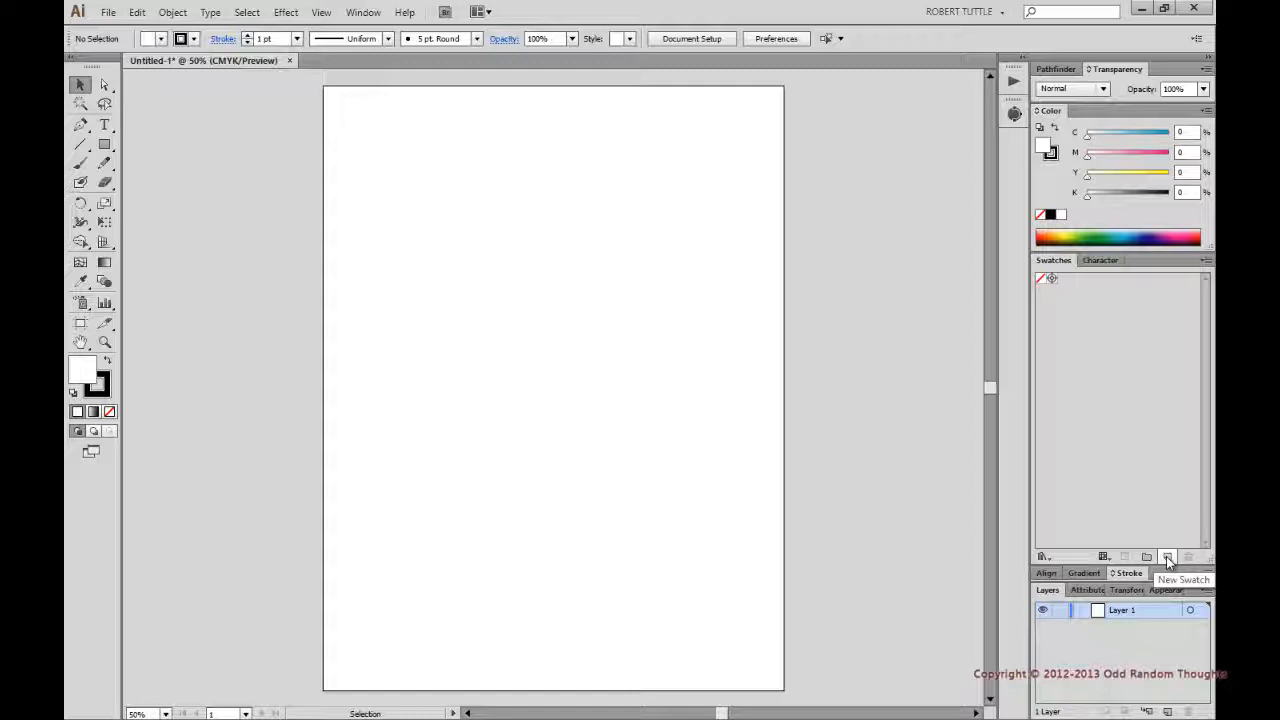
# Create a spot-colour swatch named 'black' with K at 100%
pyautogui.click(1170, 555)
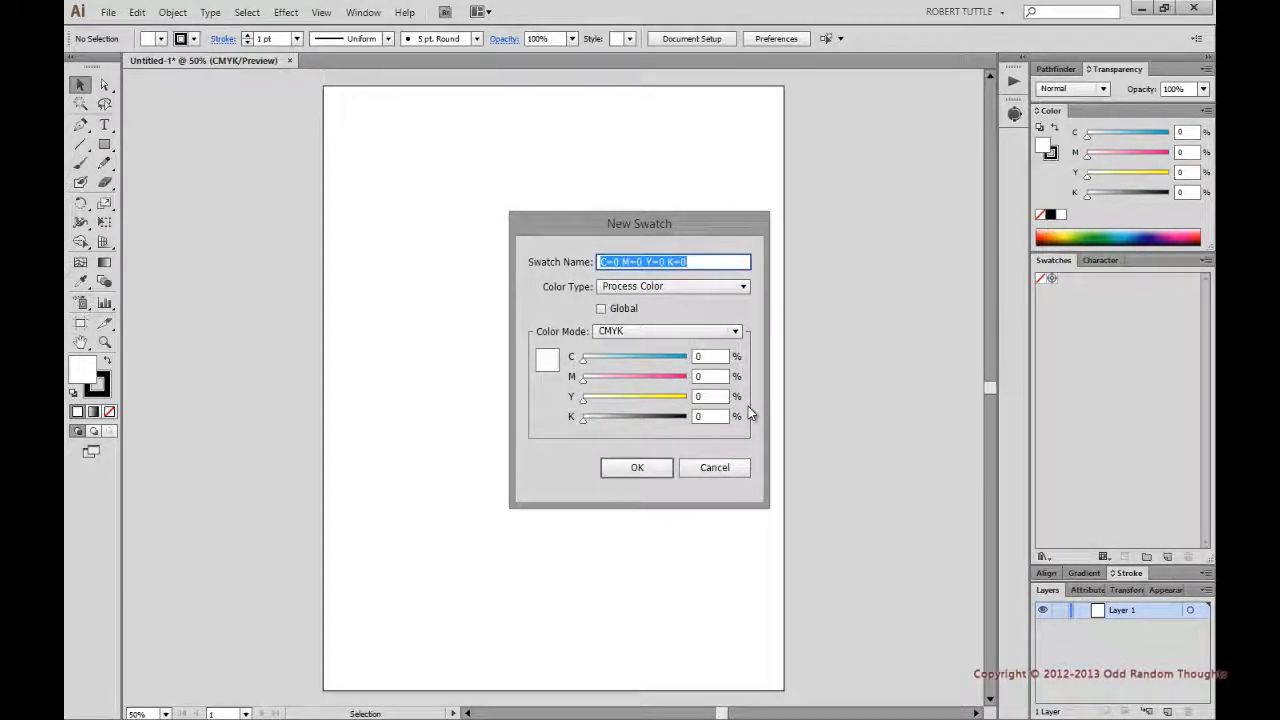
pyautogui.write('black')
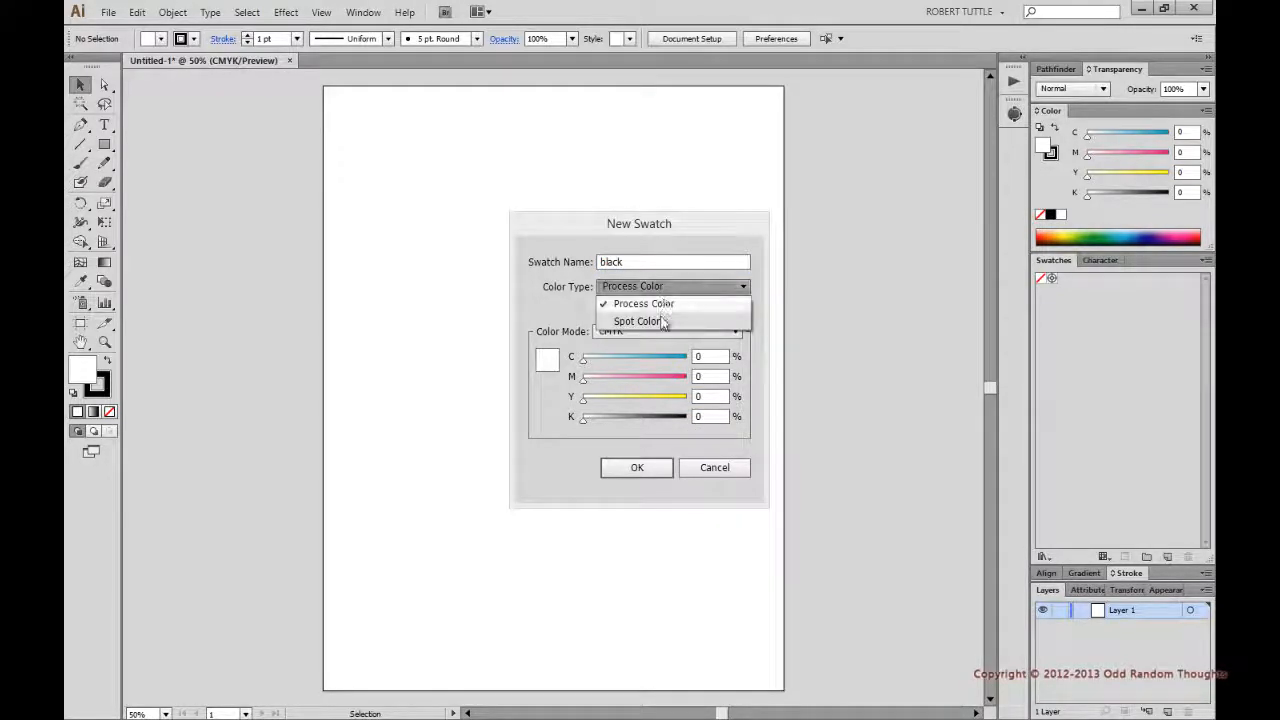
pyautogui.click(637, 320)
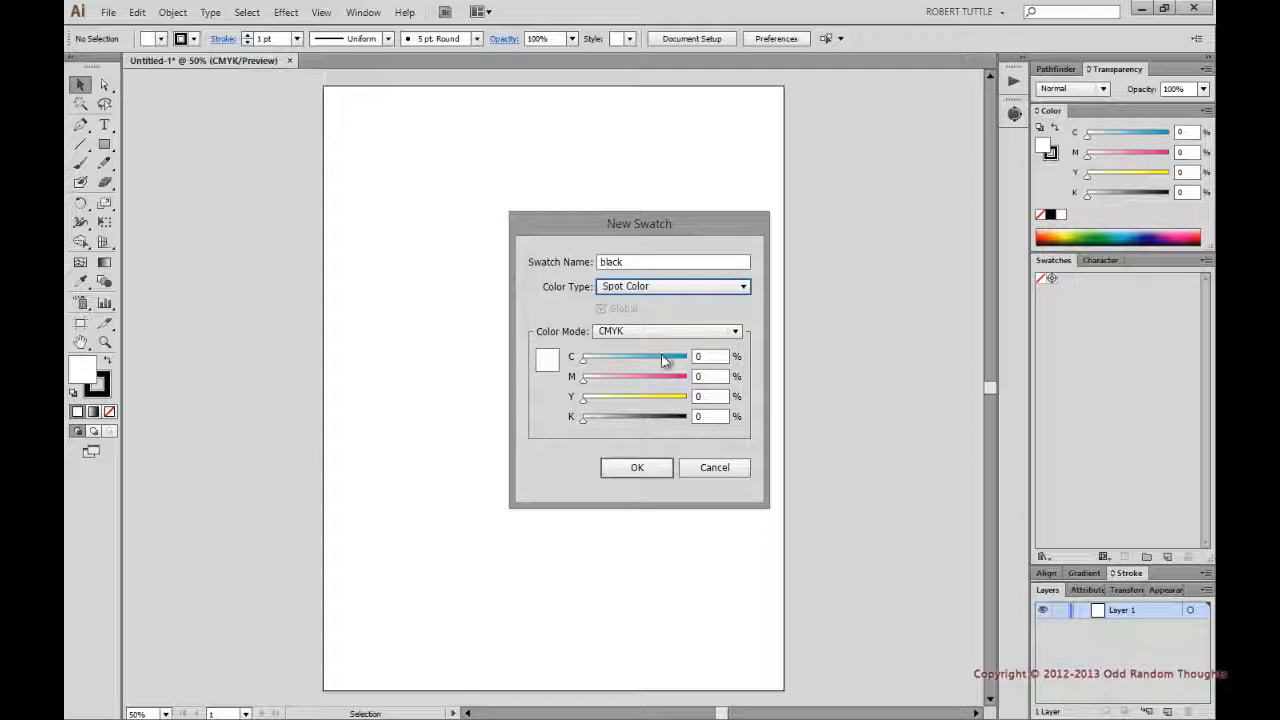
pyautogui.moveTo(667, 357)
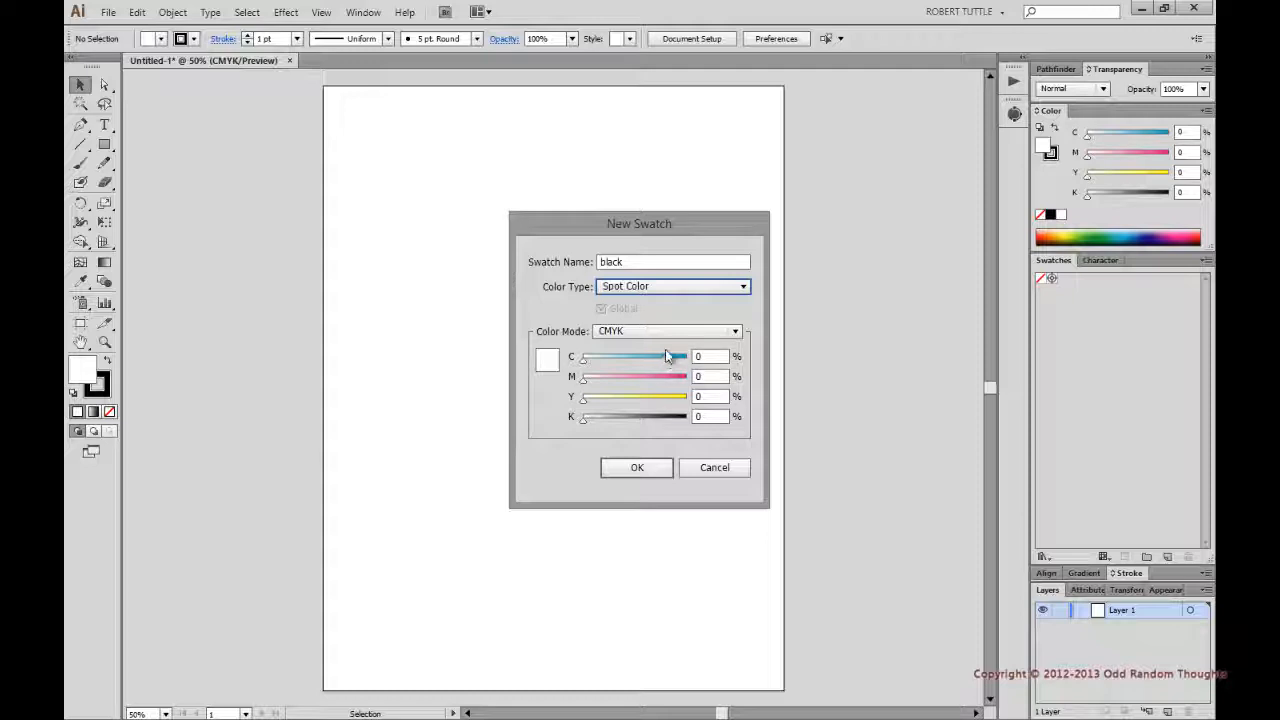
pyautogui.moveTo(673, 353)
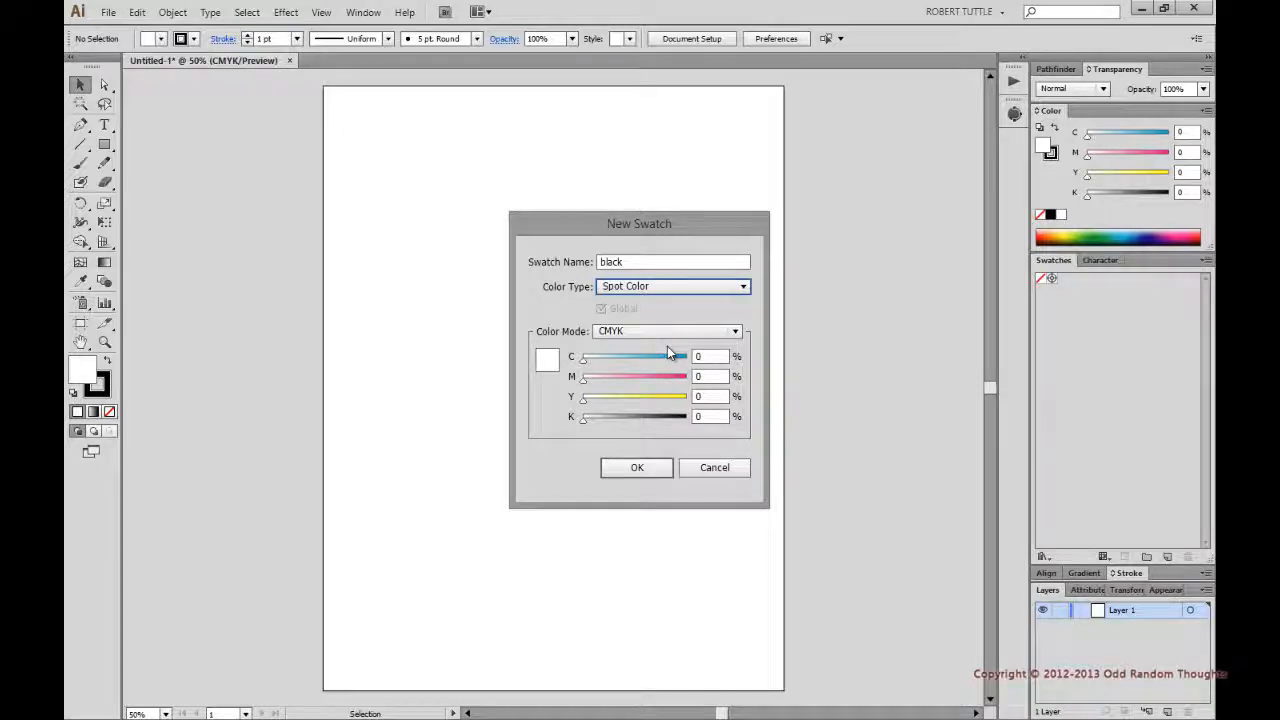
pyautogui.moveTo(690, 437)
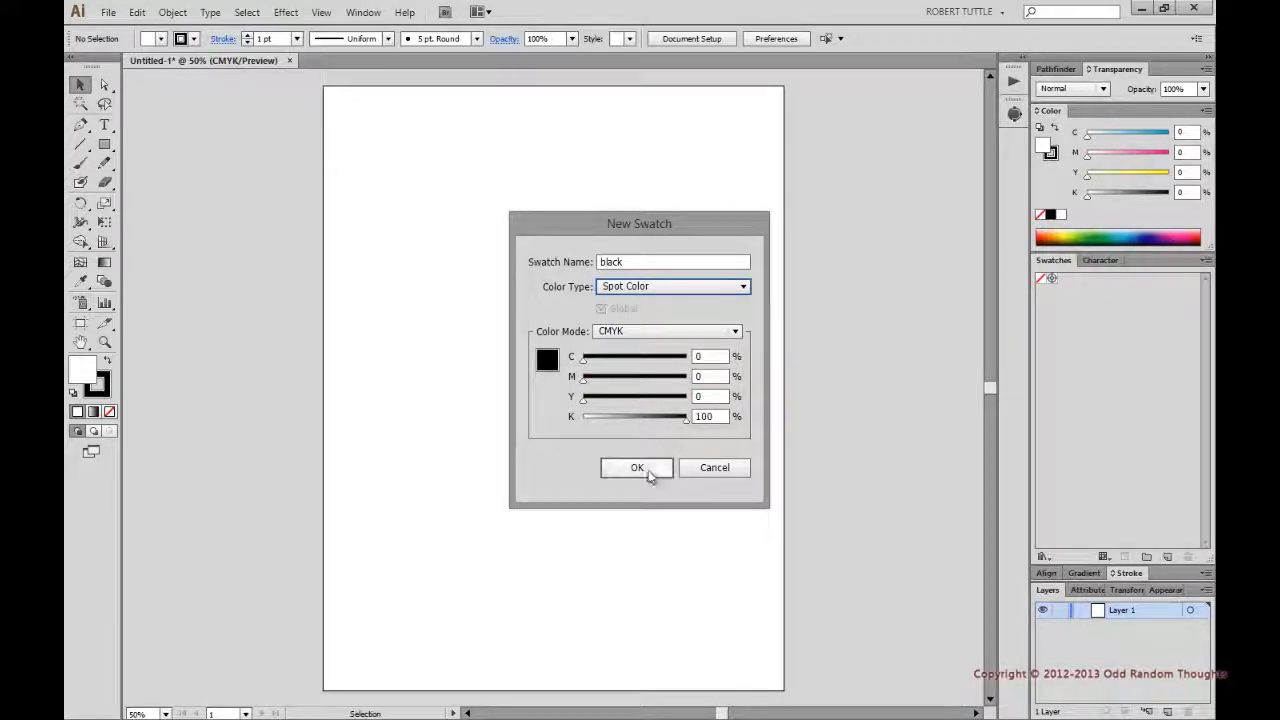
pyautogui.click(637, 468)
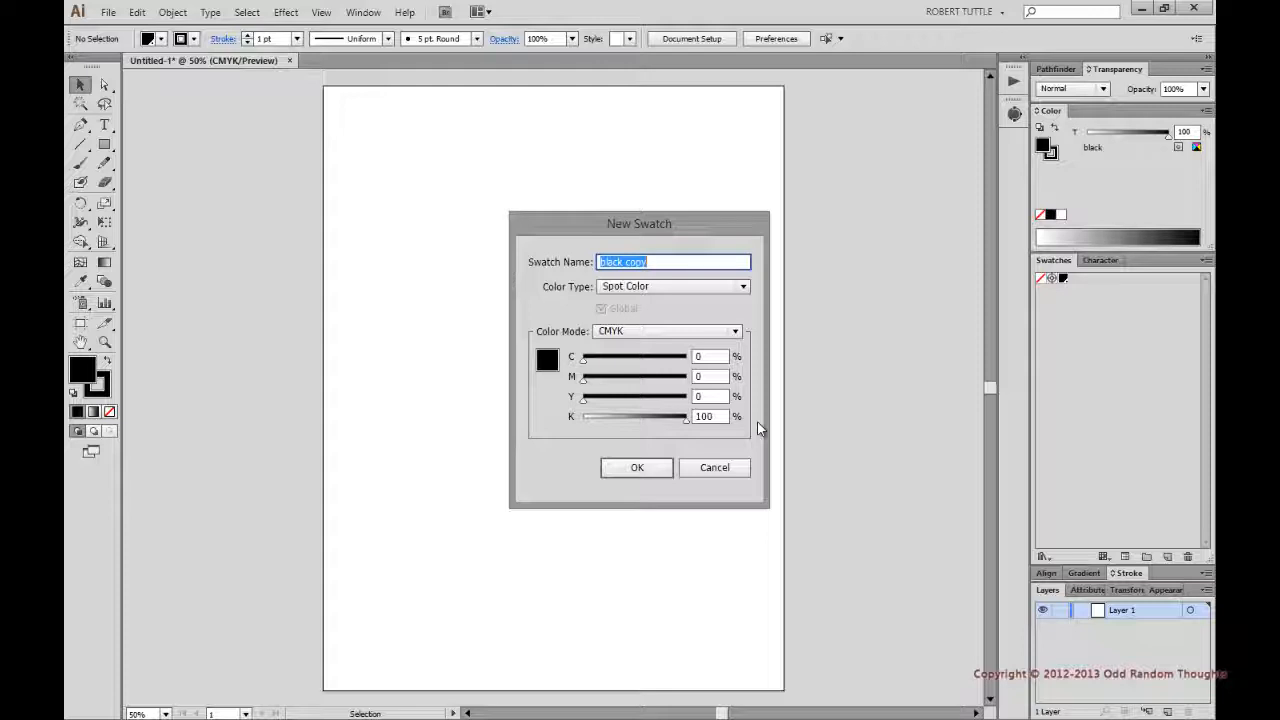
# Name the new swatch 'Brown', enter its colour values and save it
pyautogui.write('Brown')
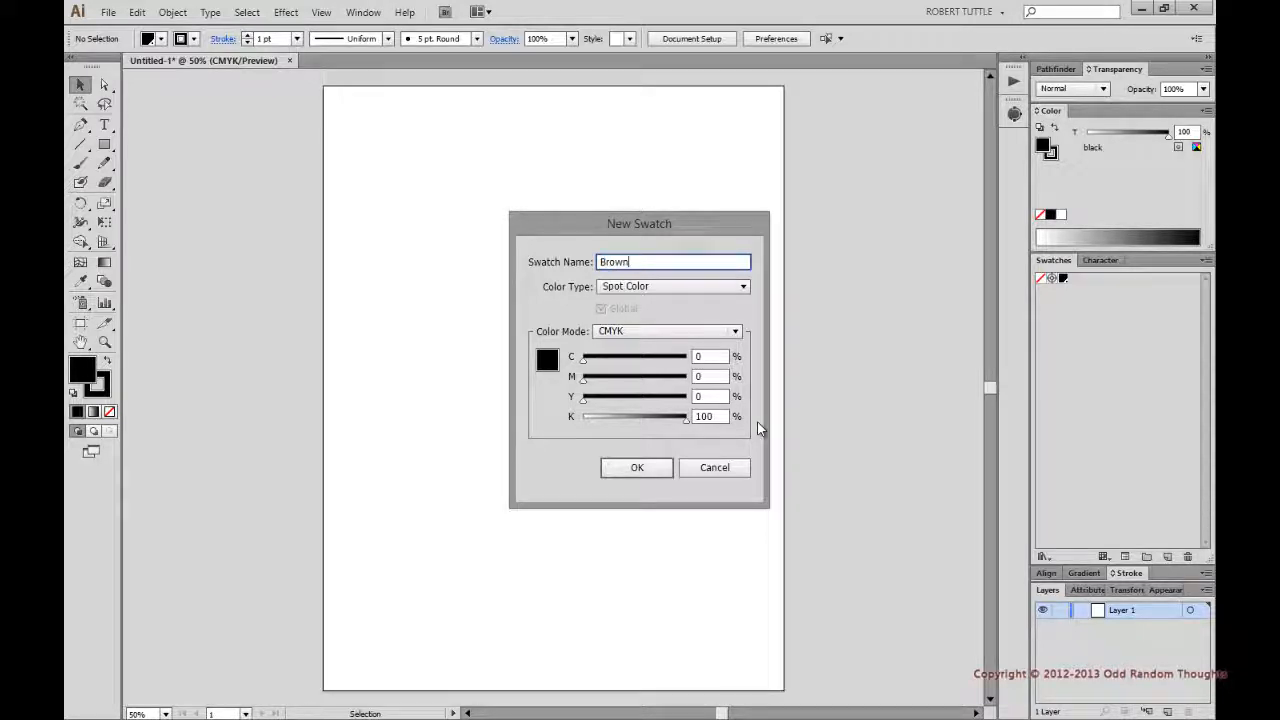
pyautogui.click(708, 356)
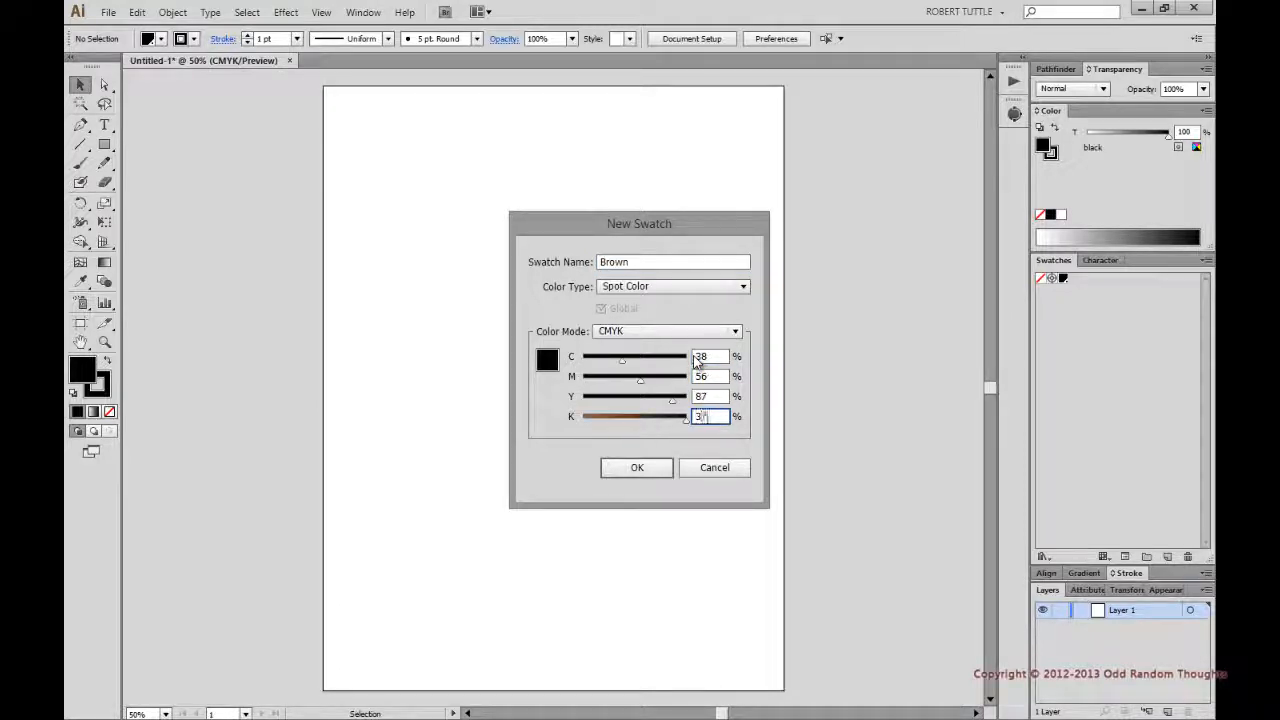
pyautogui.click(636, 467)
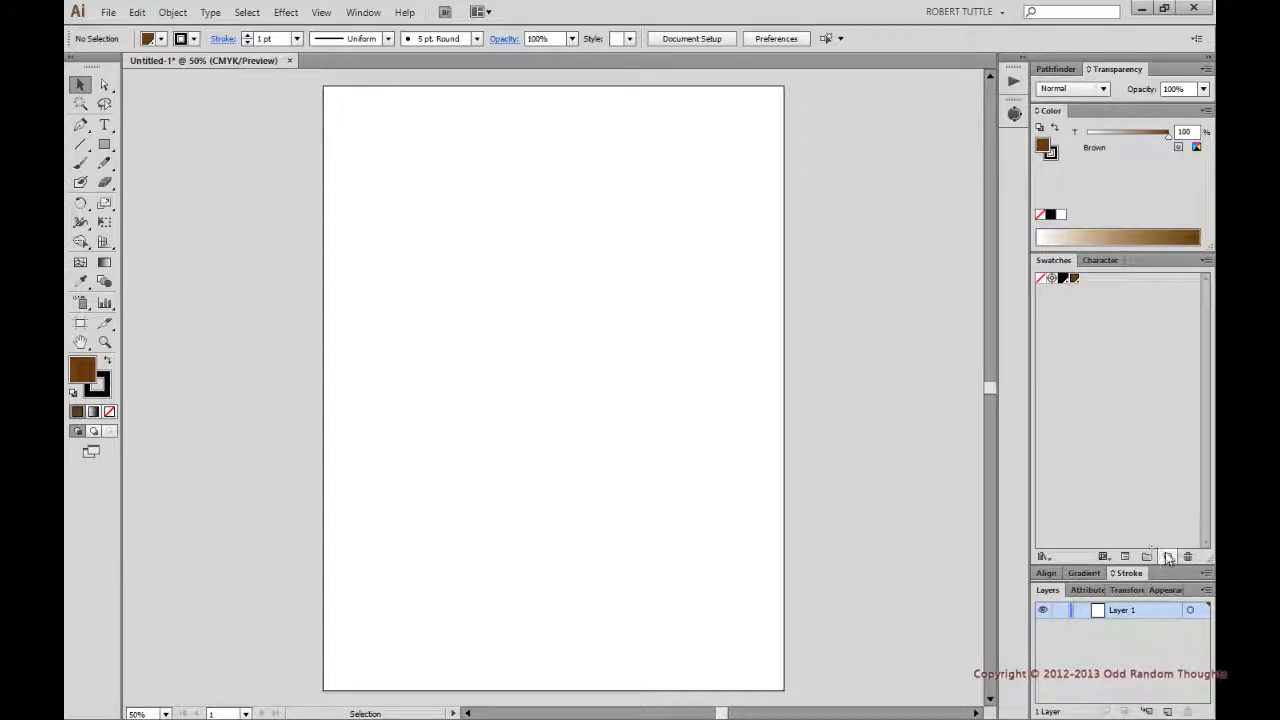
# Start another new swatch named 'Flesh' and set its colour values
pyautogui.click(1168, 556)
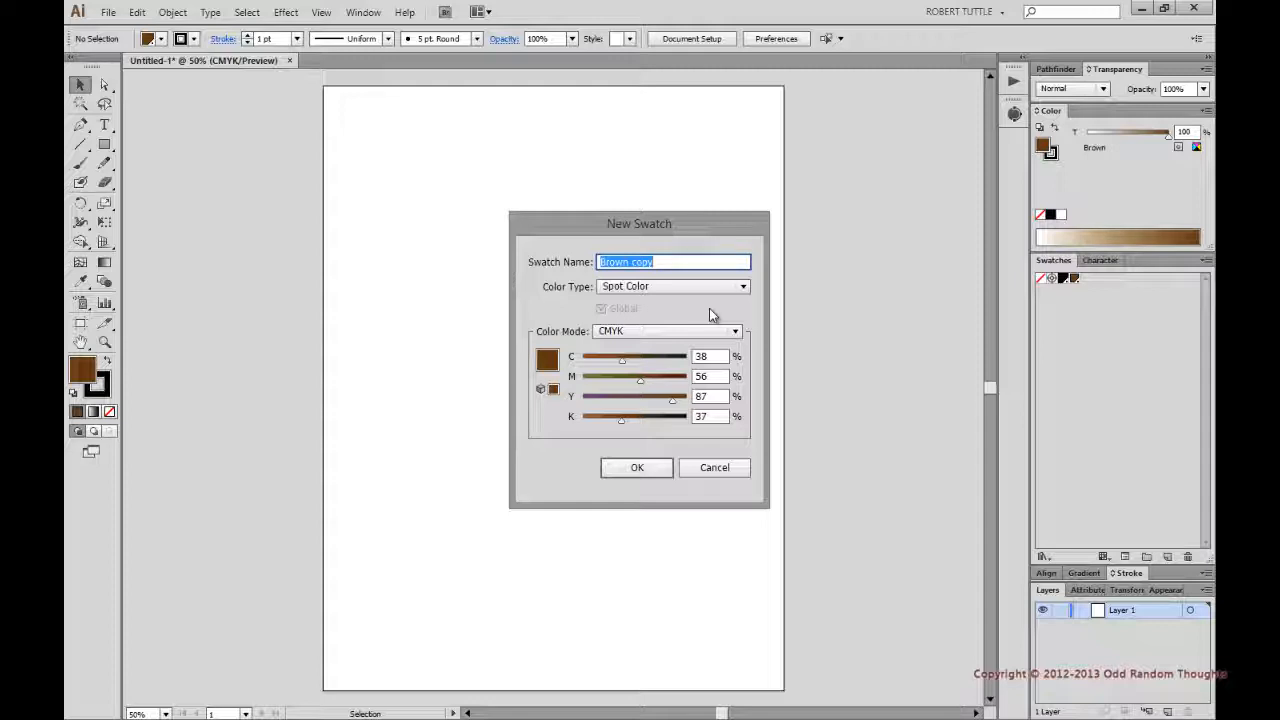
pyautogui.write('Flesh')
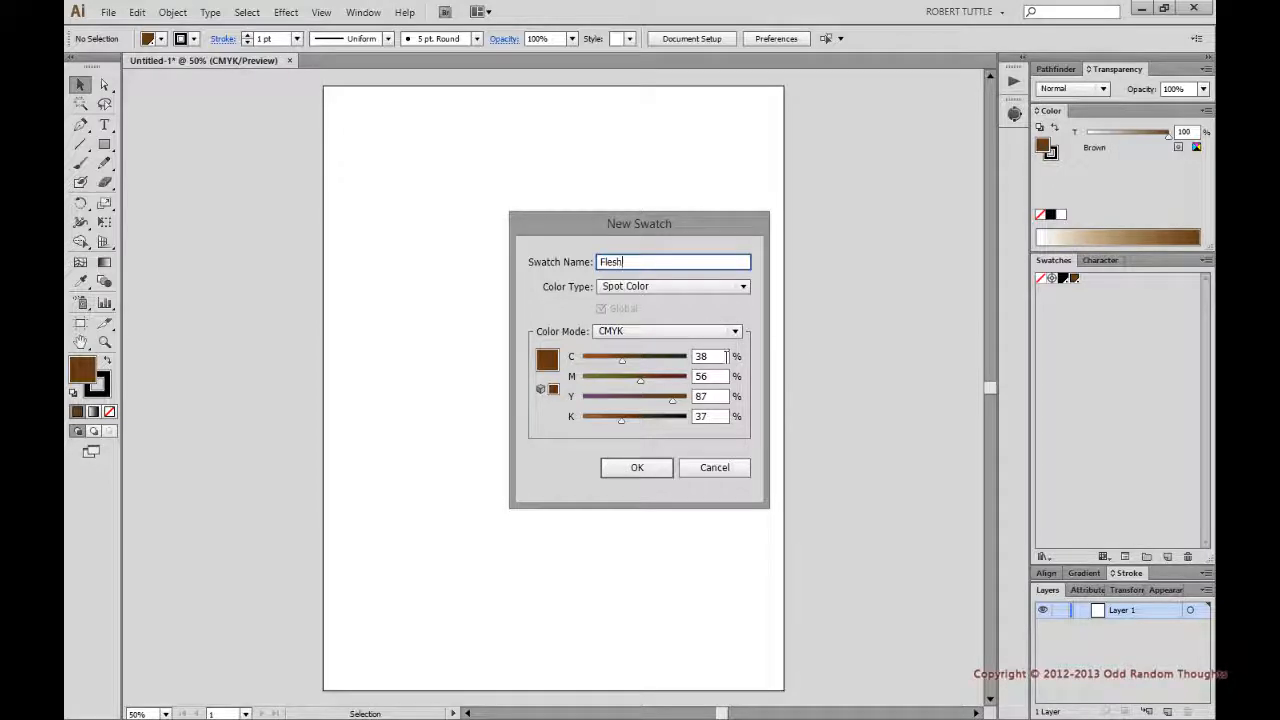
pyautogui.click(705, 356)
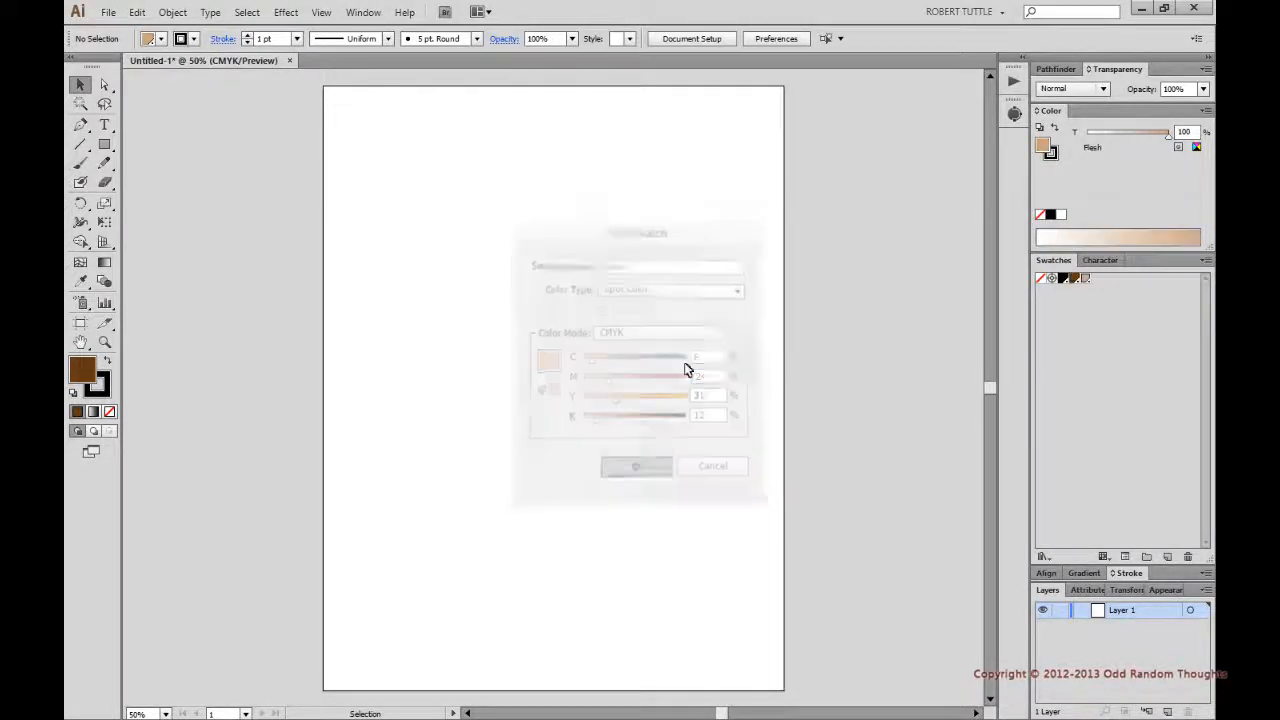
# Create a spot swatch named 'Royal' with C 100, M 75 and adjusted yellow
pyautogui.click(636, 466)
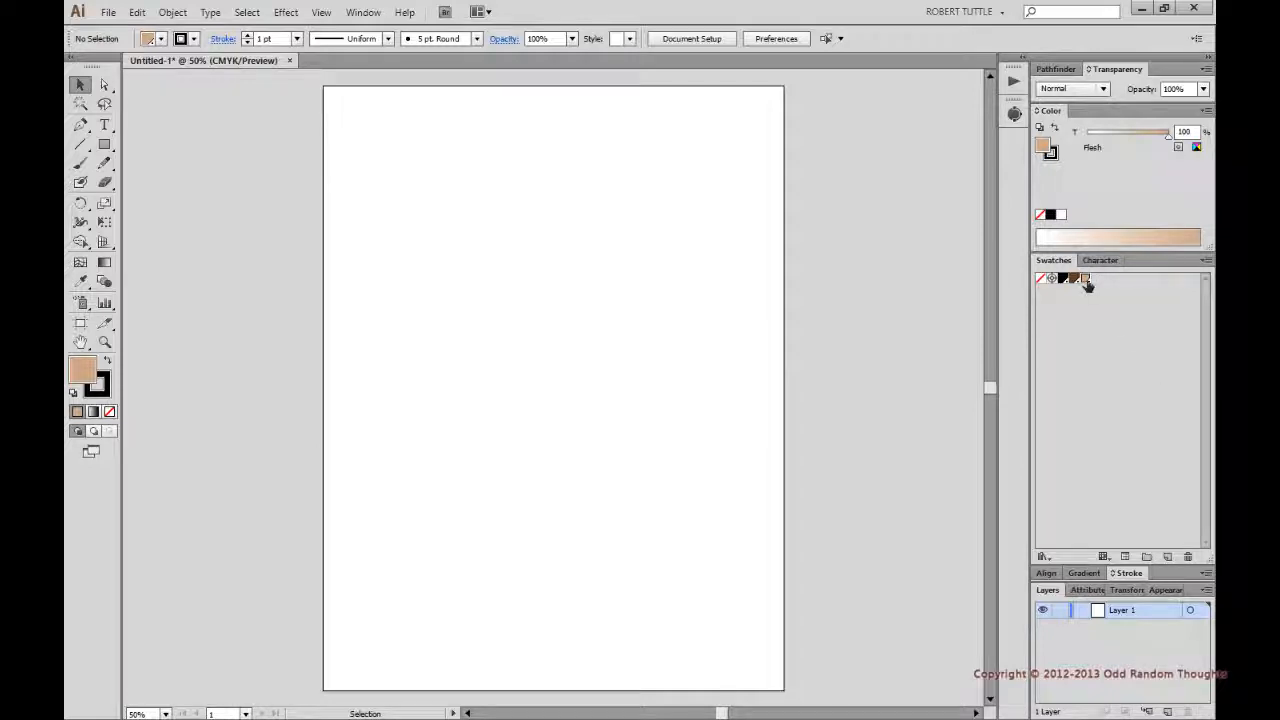
pyautogui.moveTo(1185, 299)
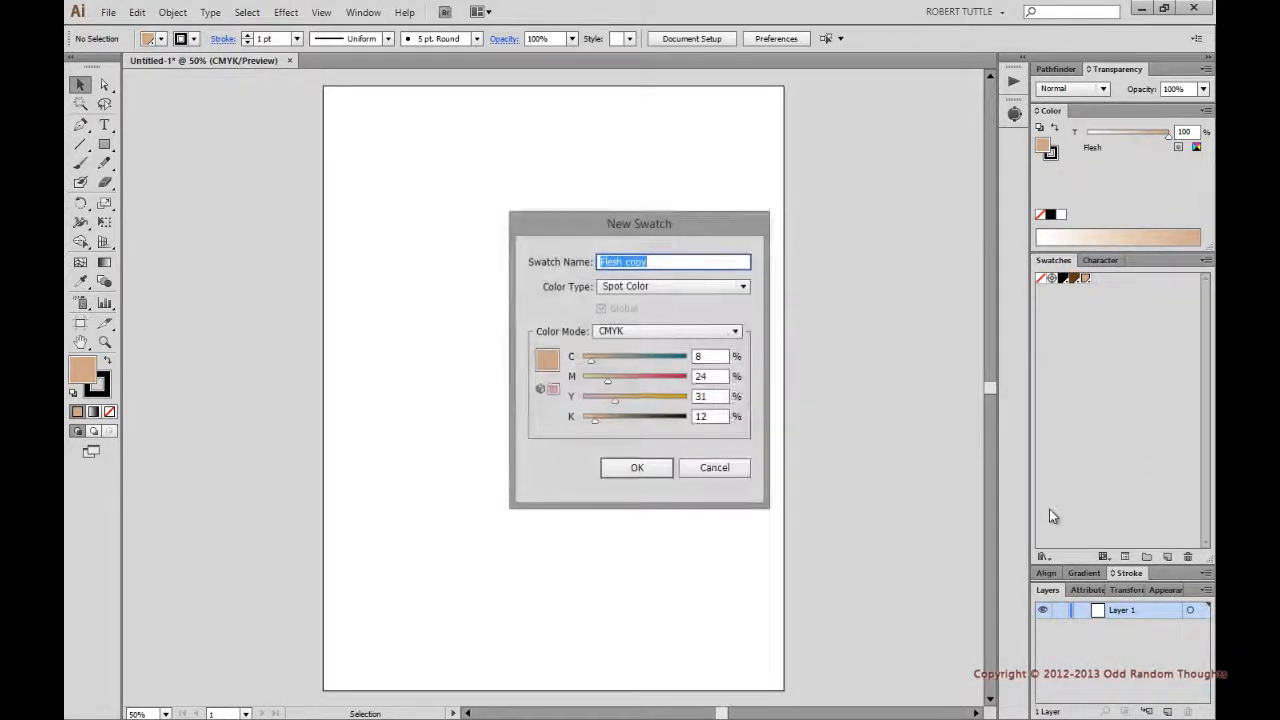
pyautogui.write('Royal')
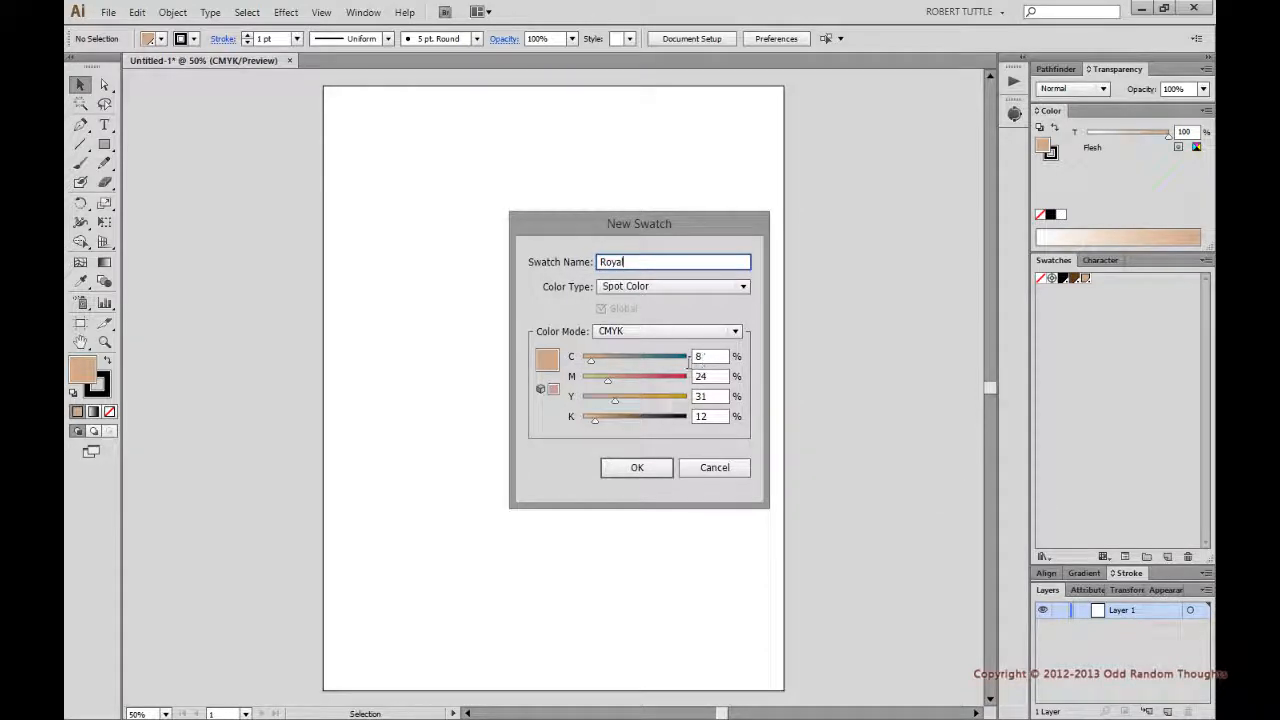
pyautogui.click(708, 356)
pyautogui.write('100')
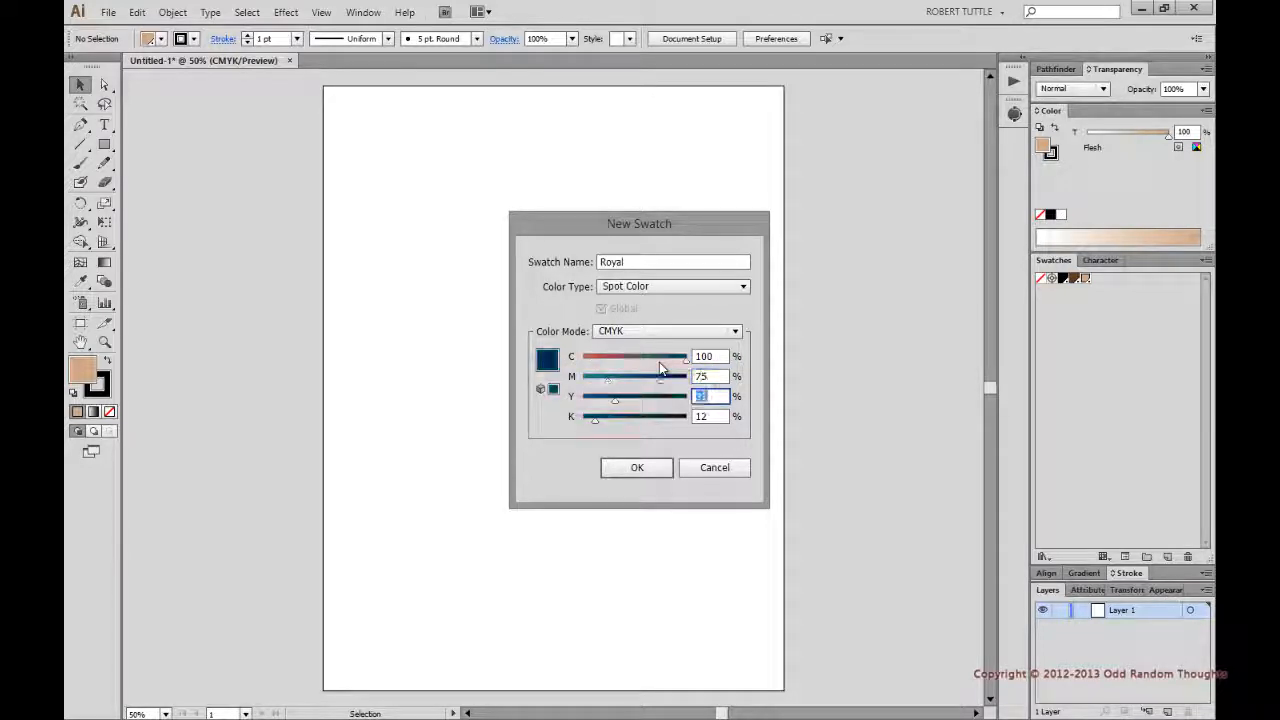
pyautogui.click(636, 467)
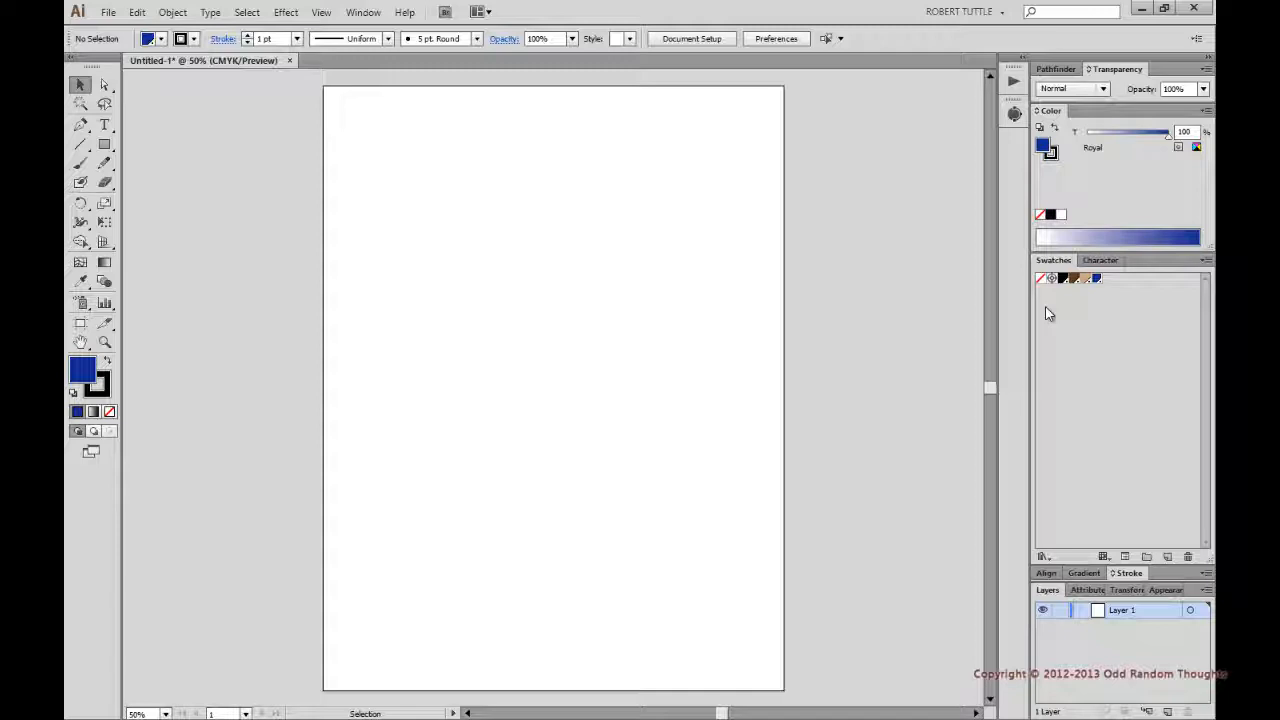
pyautogui.moveTo(1137, 375)
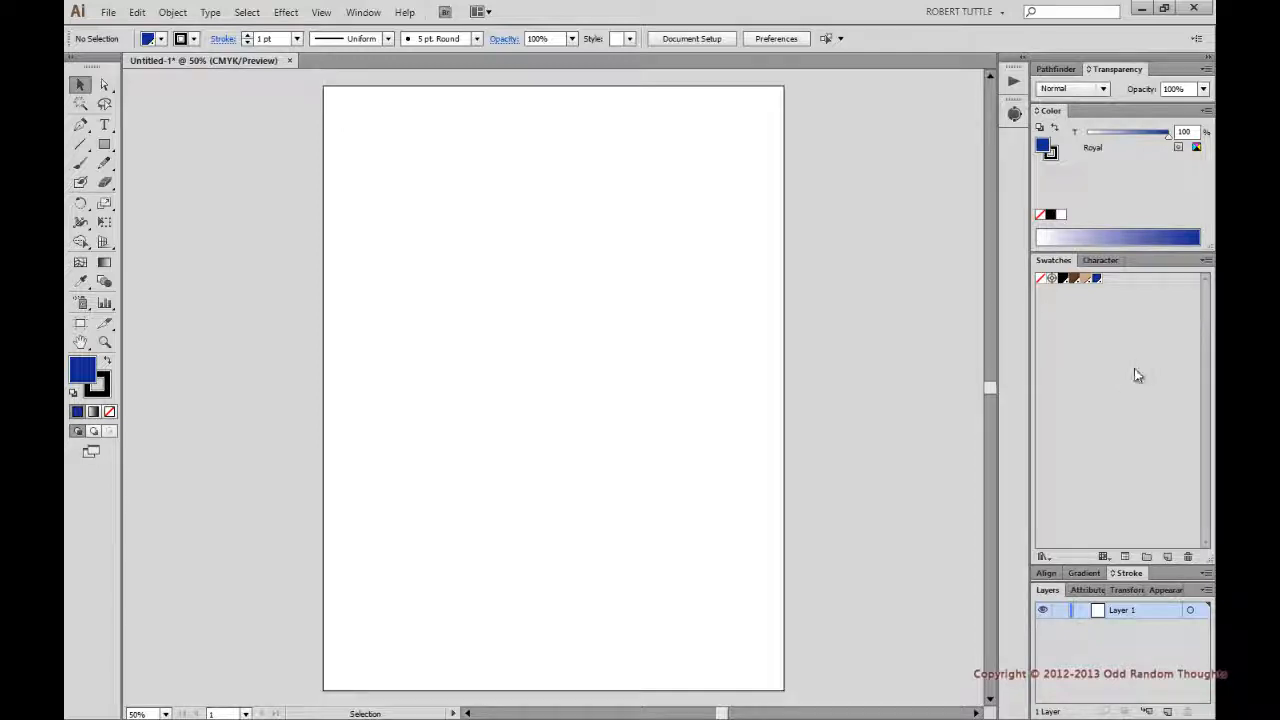
pyautogui.moveTo(1049, 556)
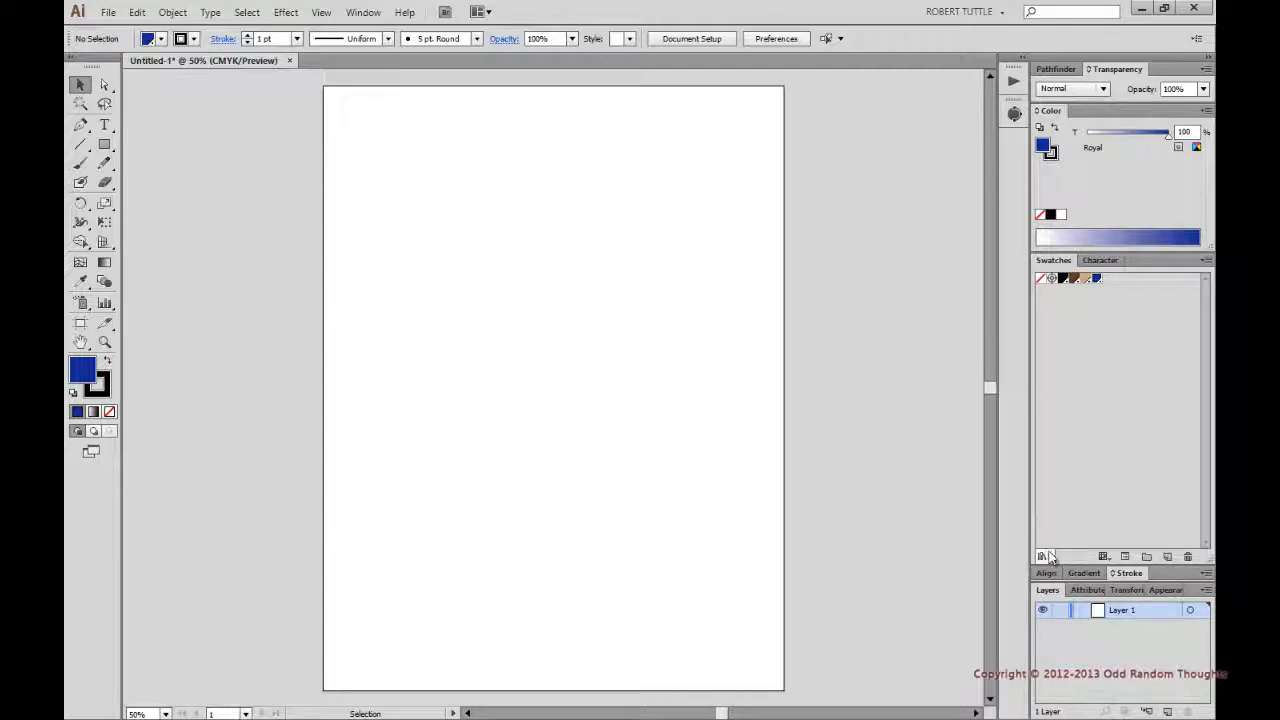
# Use Save Swatches to store the swatch set as 'new.library.ai'
pyautogui.click(1043, 556)
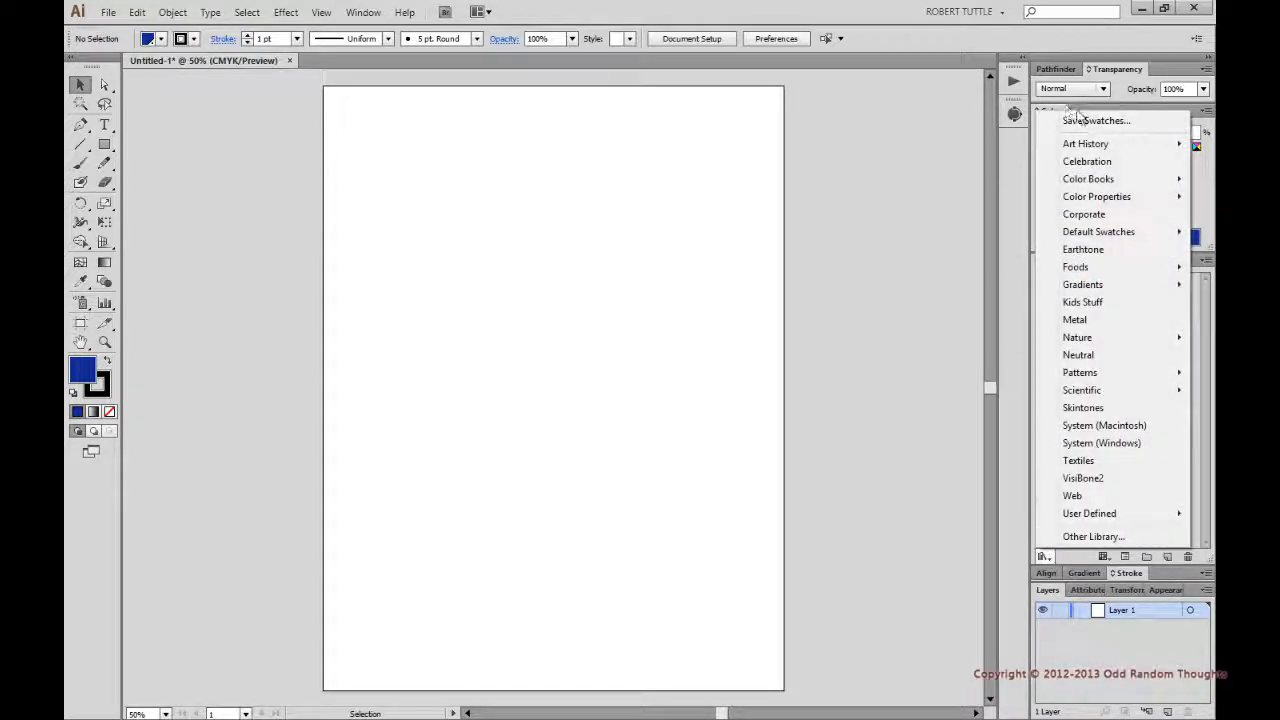
pyautogui.click(1094, 120)
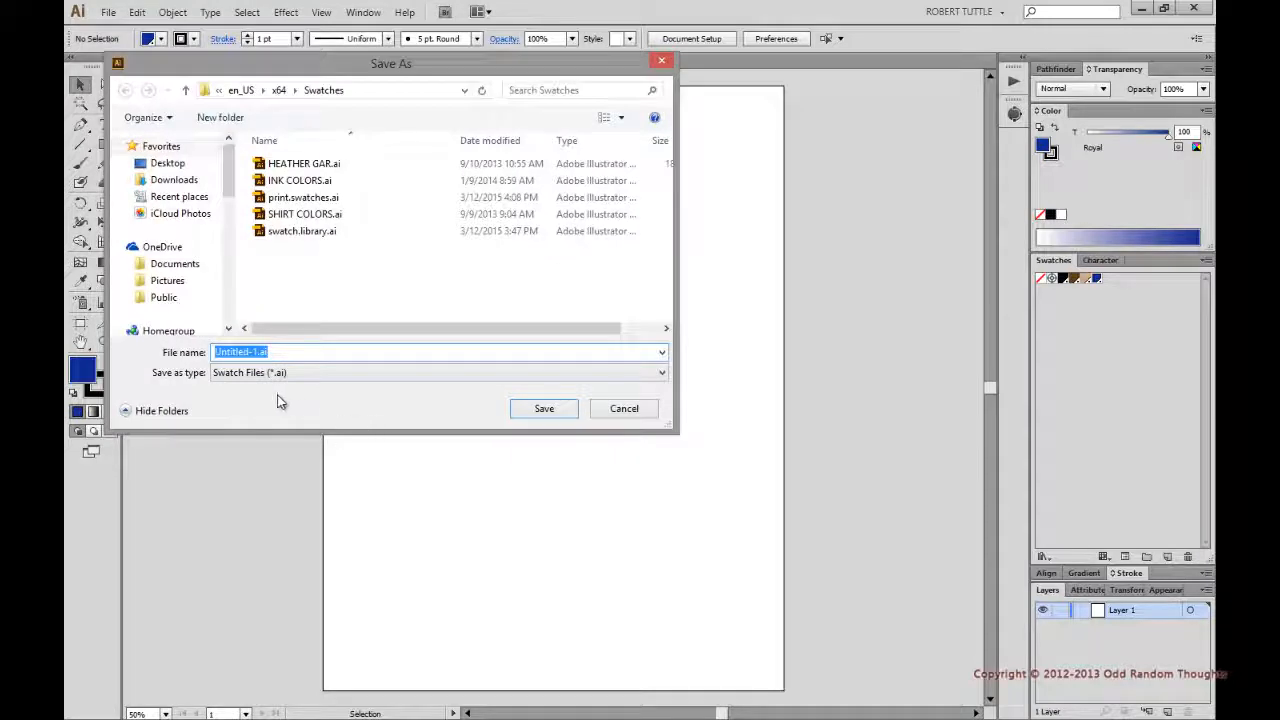
pyautogui.click(255, 351)
pyautogui.write('new.library')
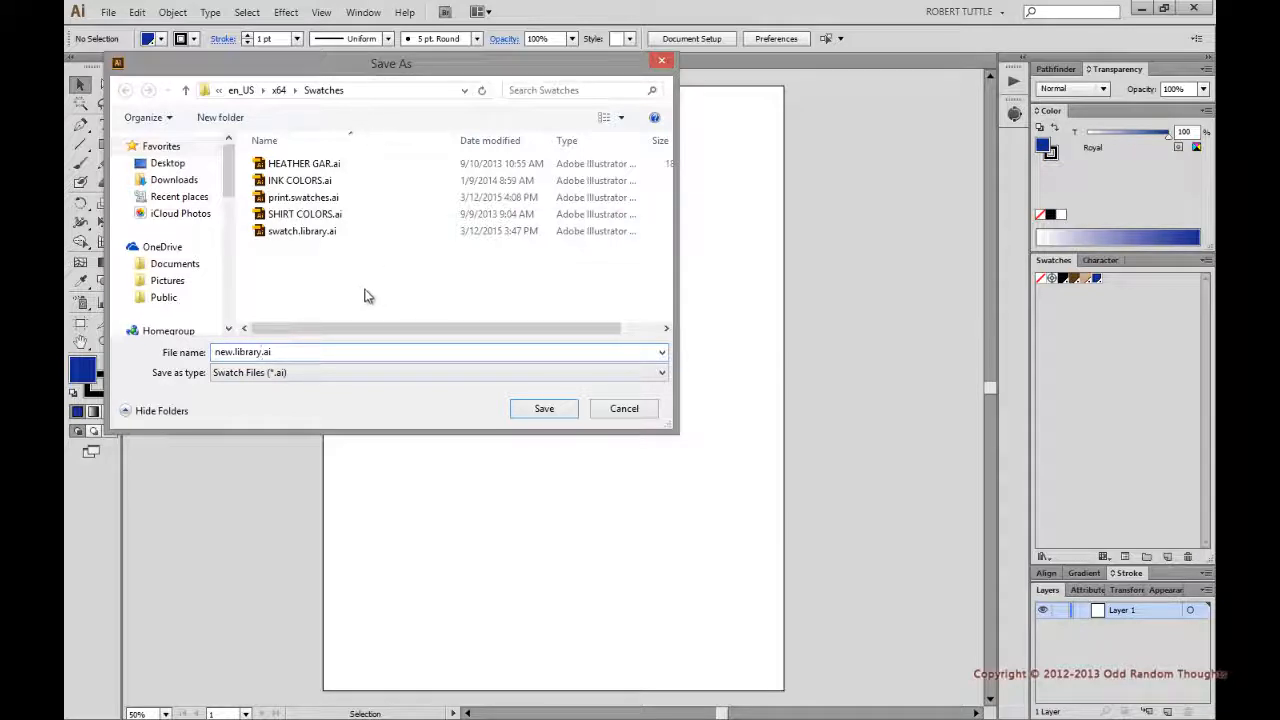
pyautogui.moveTo(374, 297)
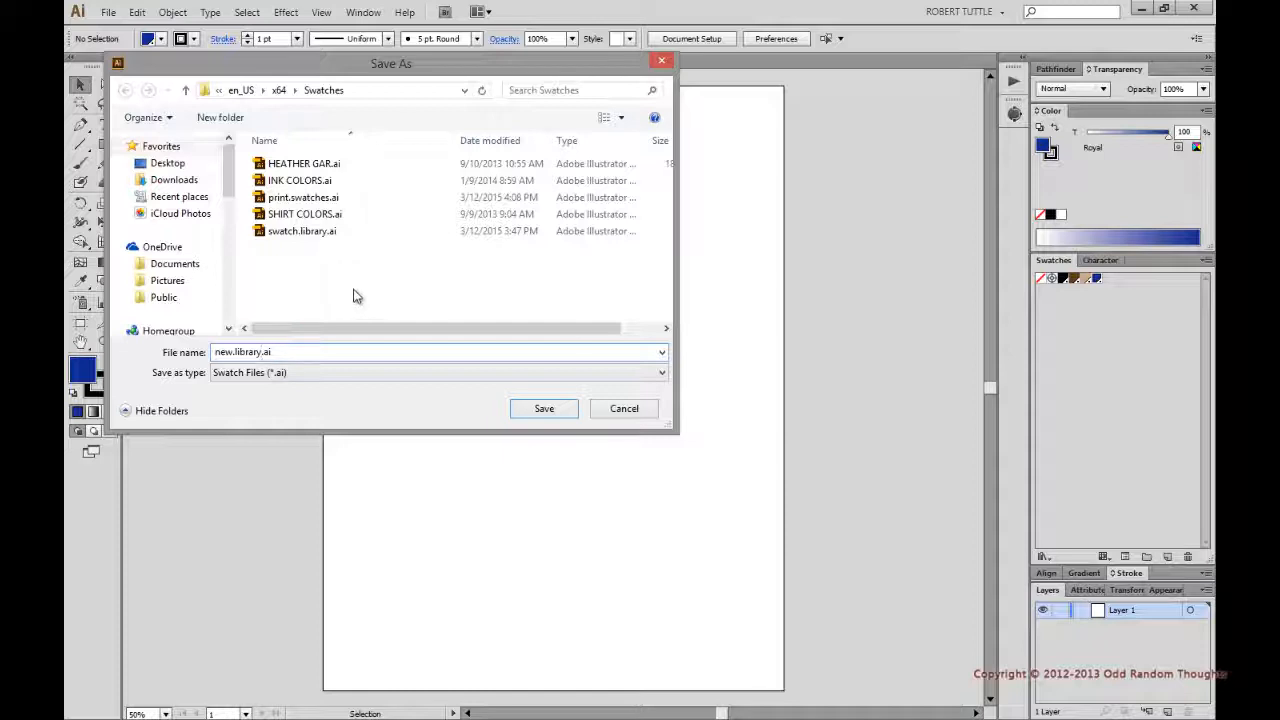
pyautogui.click(544, 408)
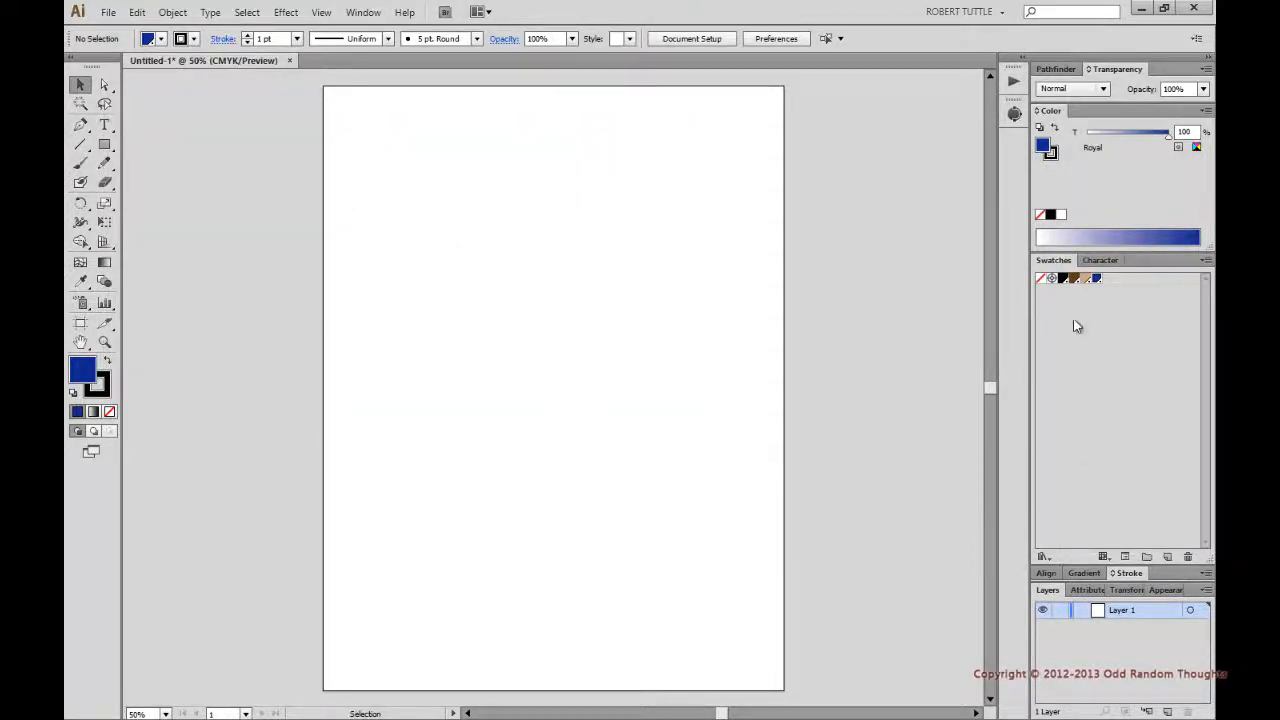
# Clear the document's custom swatches and open new.library from User Defined libraries
pyautogui.click(1204, 260)
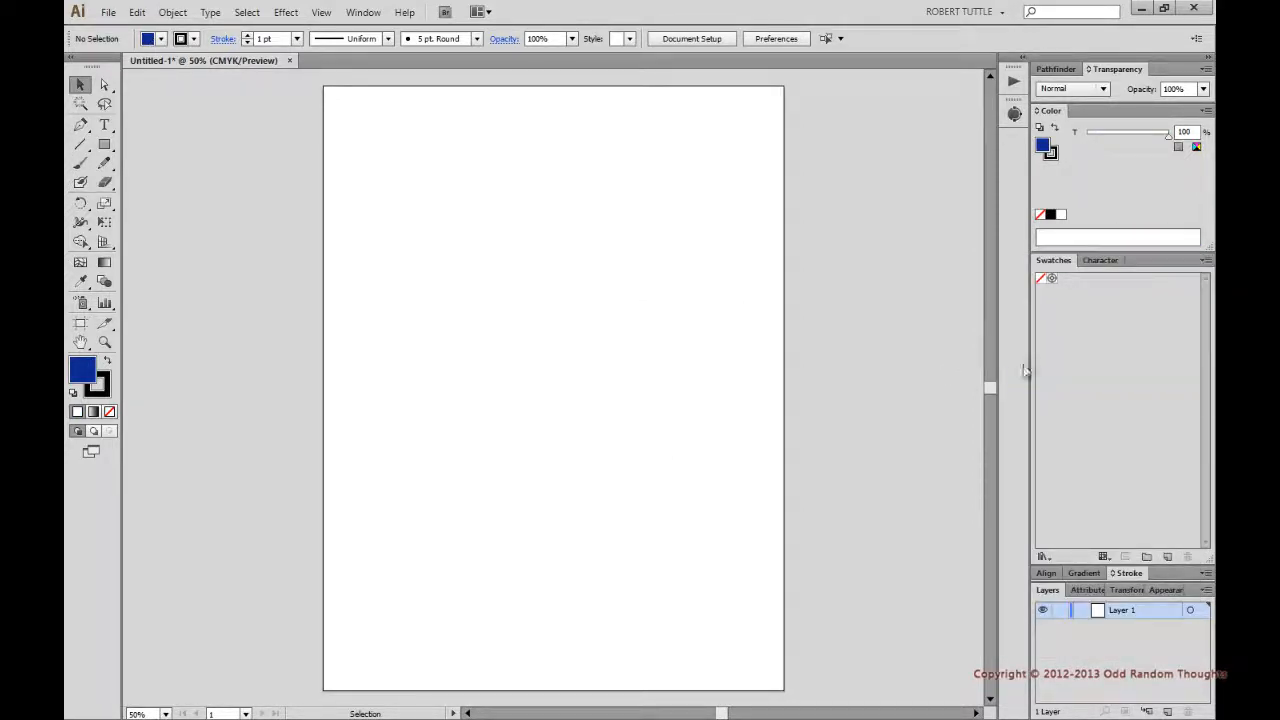
pyautogui.moveTo(1081, 399)
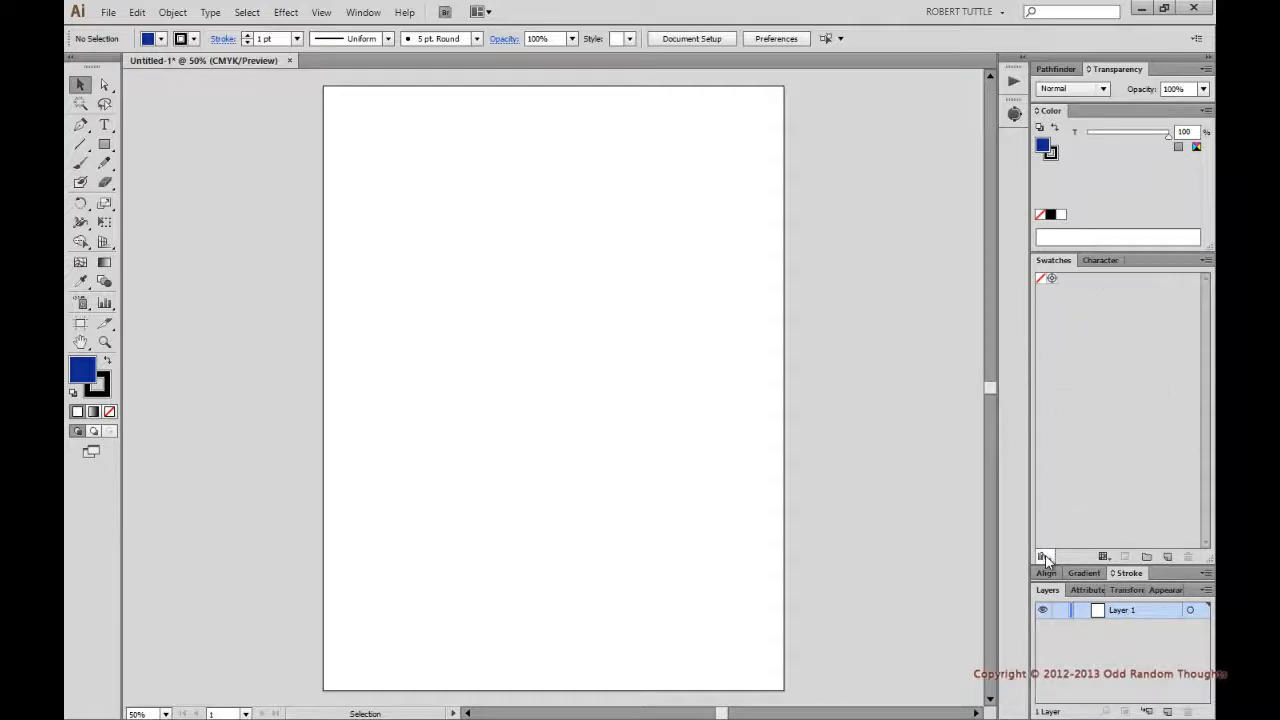
pyautogui.click(1042, 555)
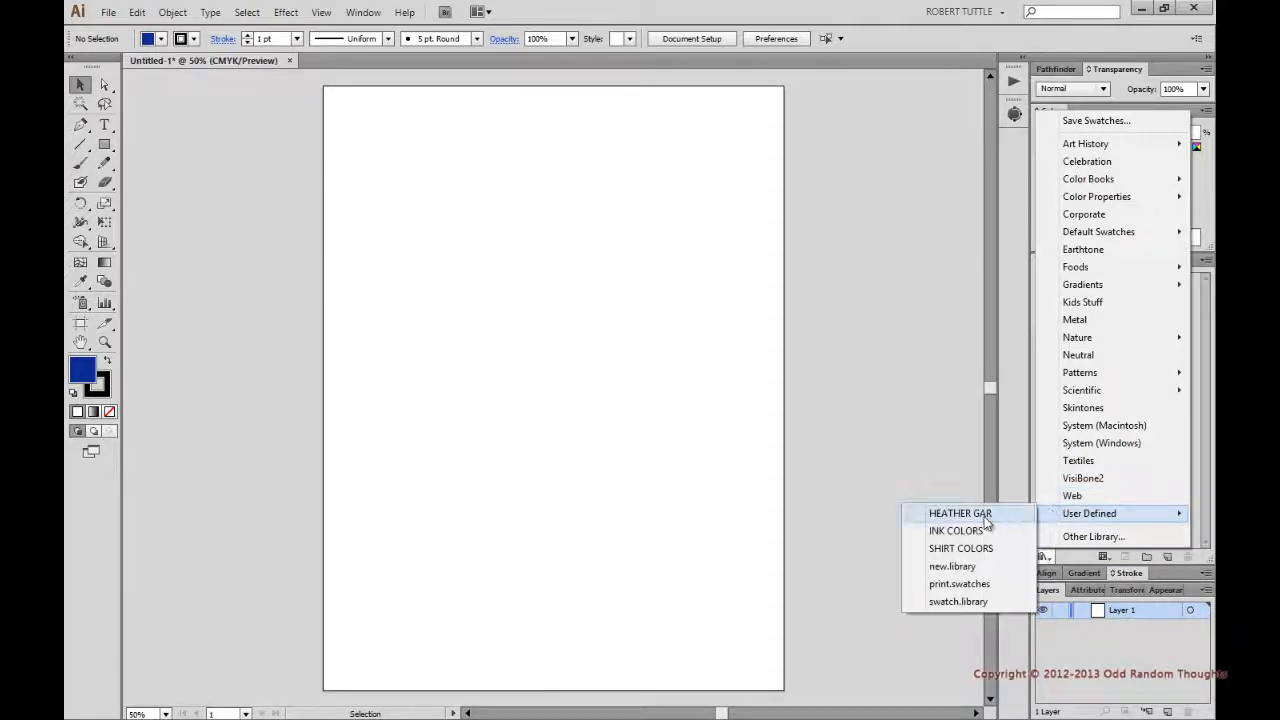
pyautogui.moveTo(993, 566)
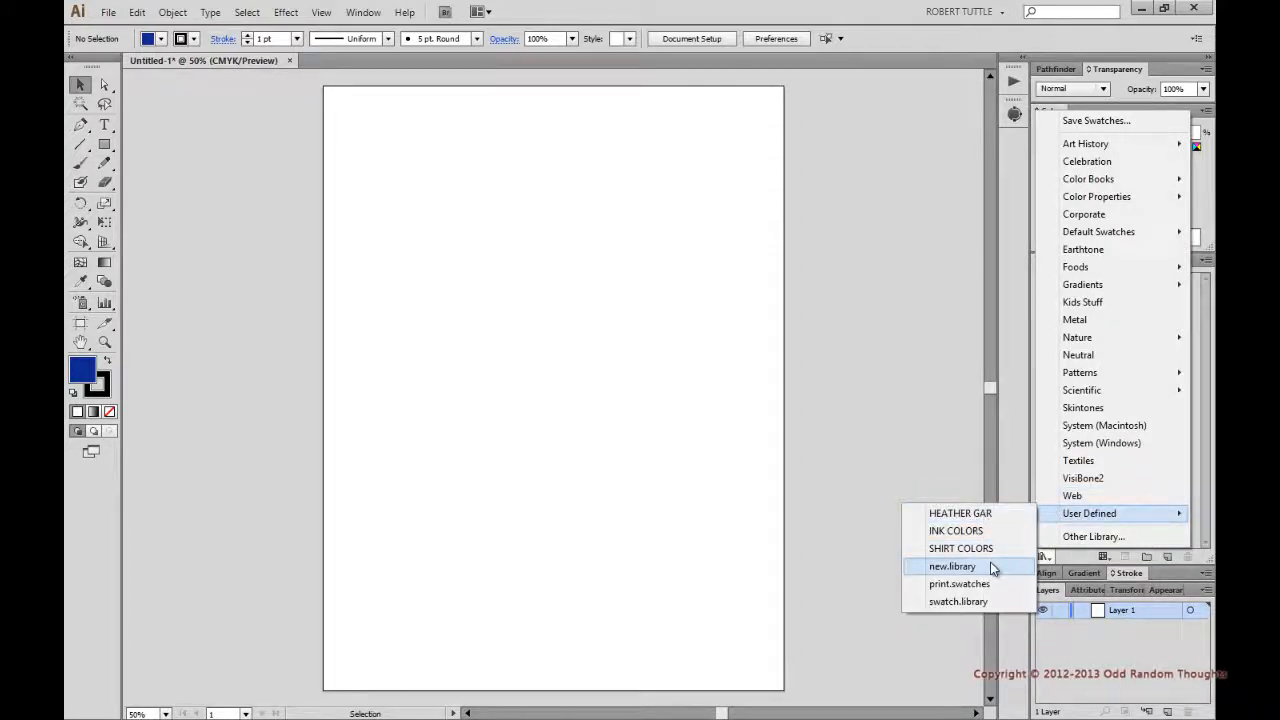
pyautogui.click(954, 566)
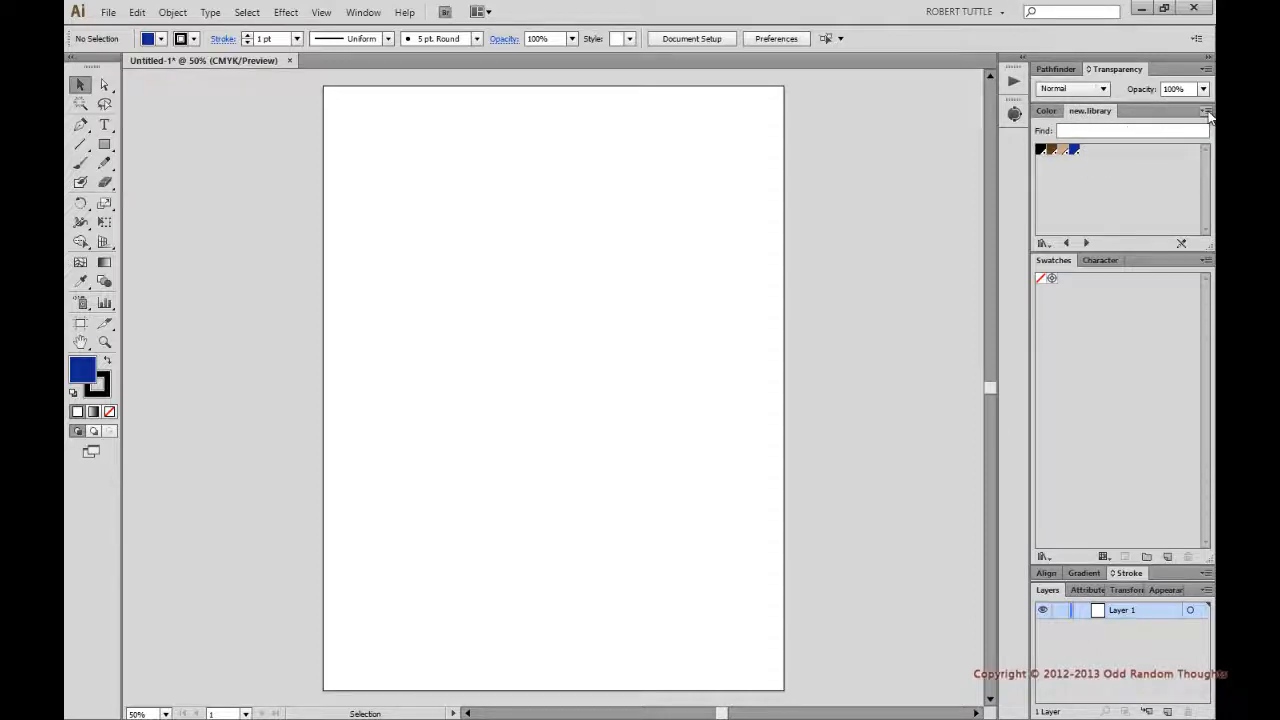
# Switch the new.library panel to List View showing black, Brown, Flesh and Royal
pyautogui.click(1209, 111)
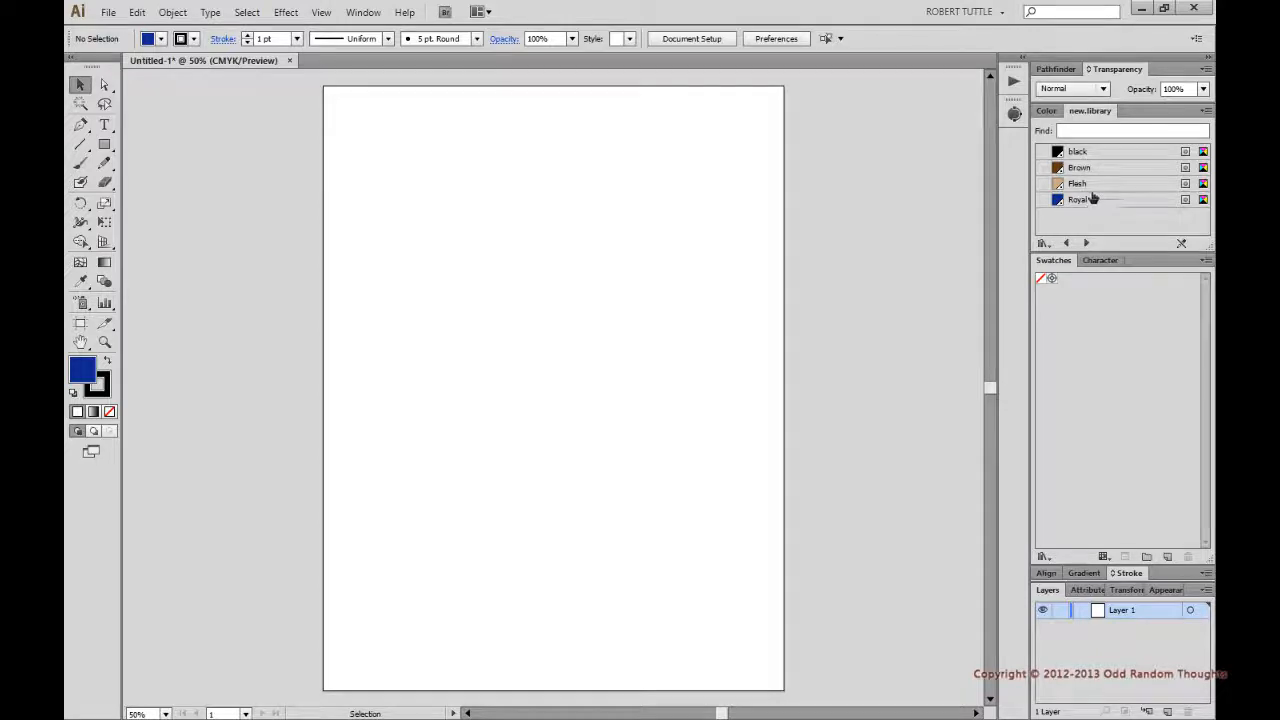
pyautogui.moveTo(1065, 231)
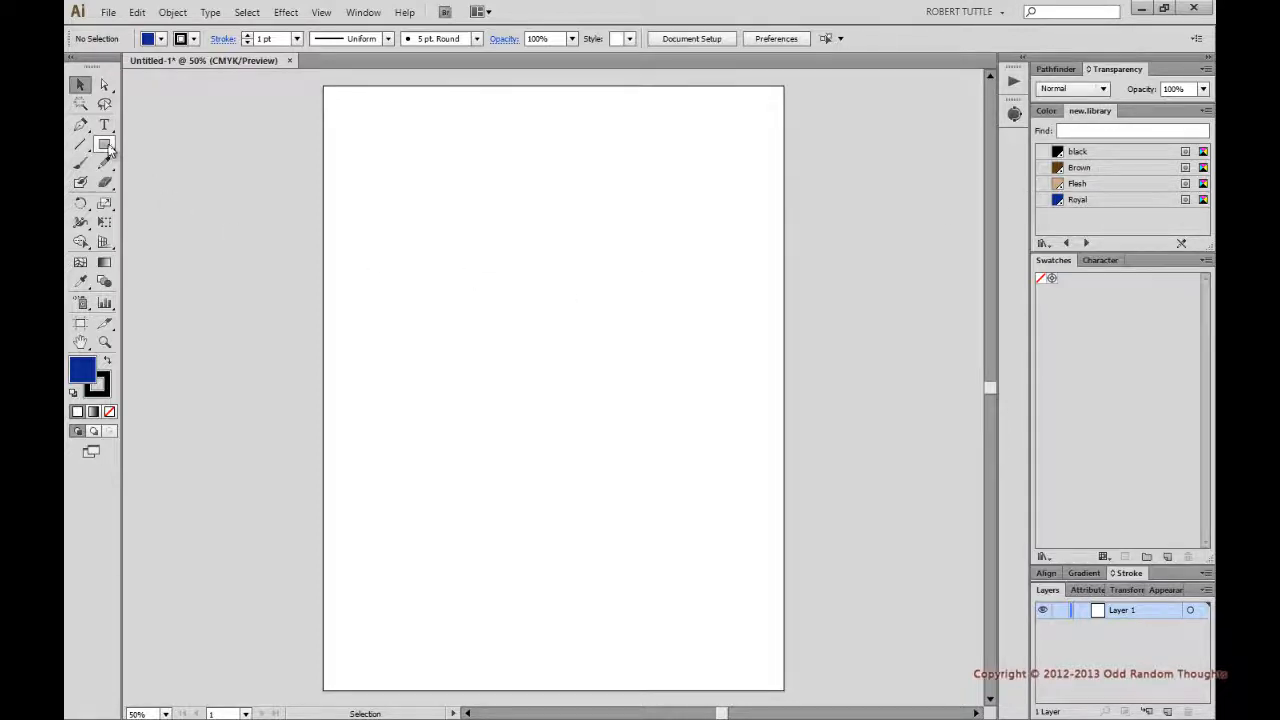
# Draw two overlapping rectangles, filling the first with Royal and the second with Brown
pyautogui.moveTo(353, 175); pyautogui.dragTo(659, 435)
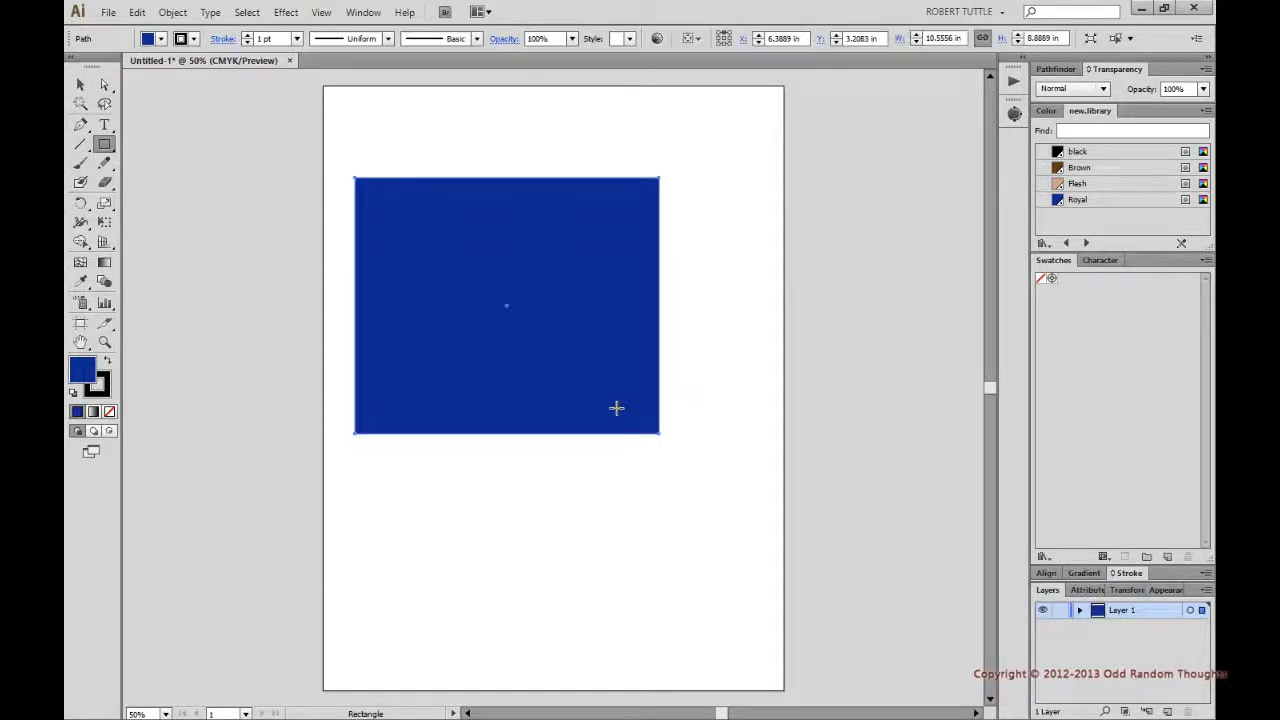
pyautogui.moveTo(620, 396)
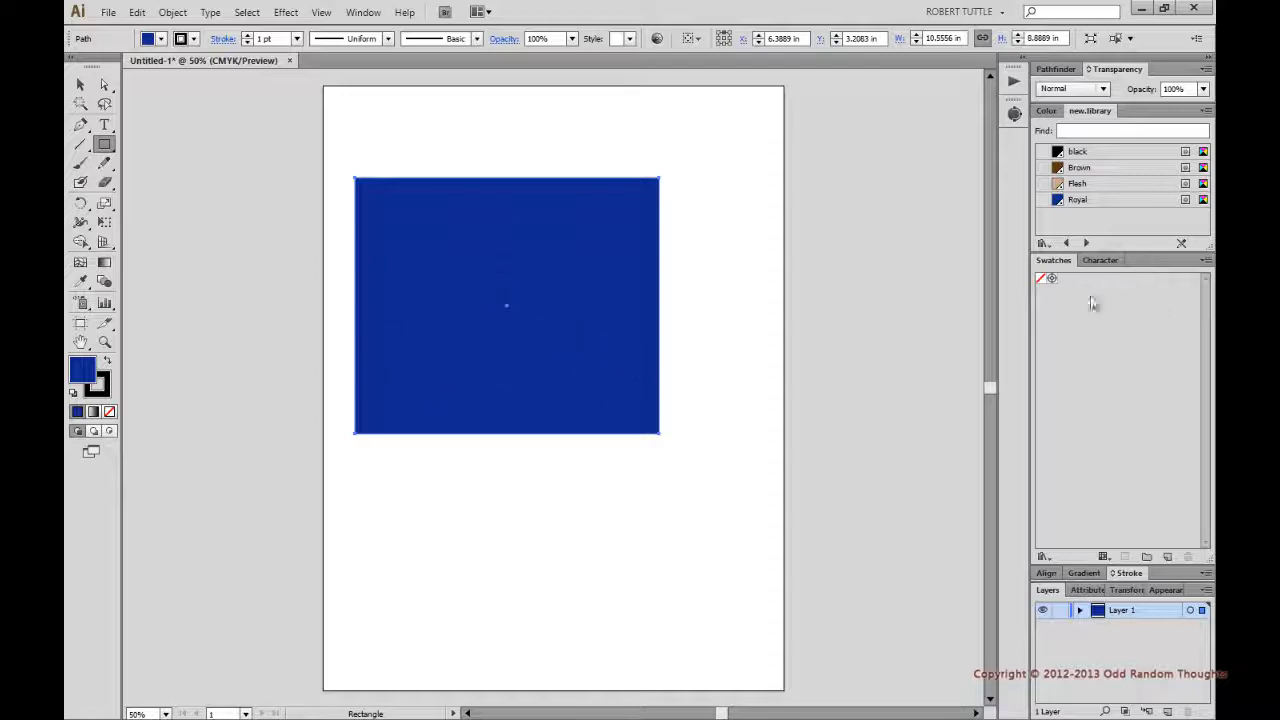
pyautogui.moveTo(1092, 294)
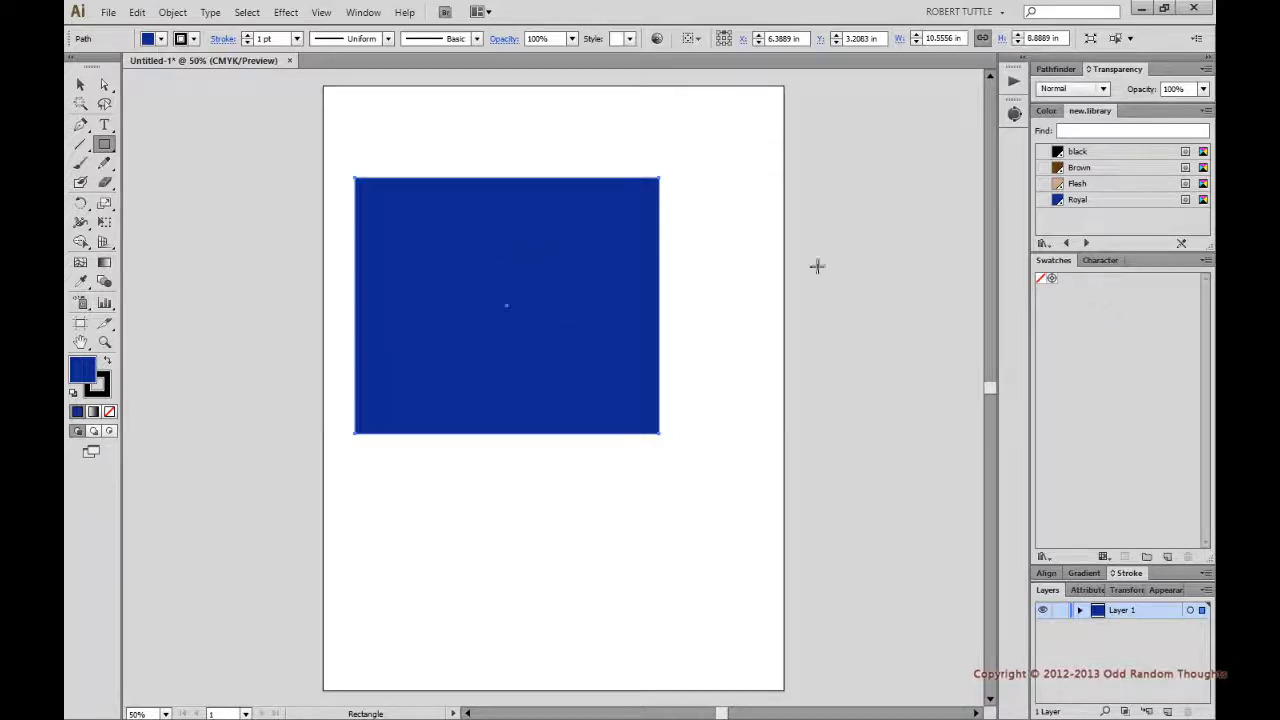
pyautogui.moveTo(585, 235)
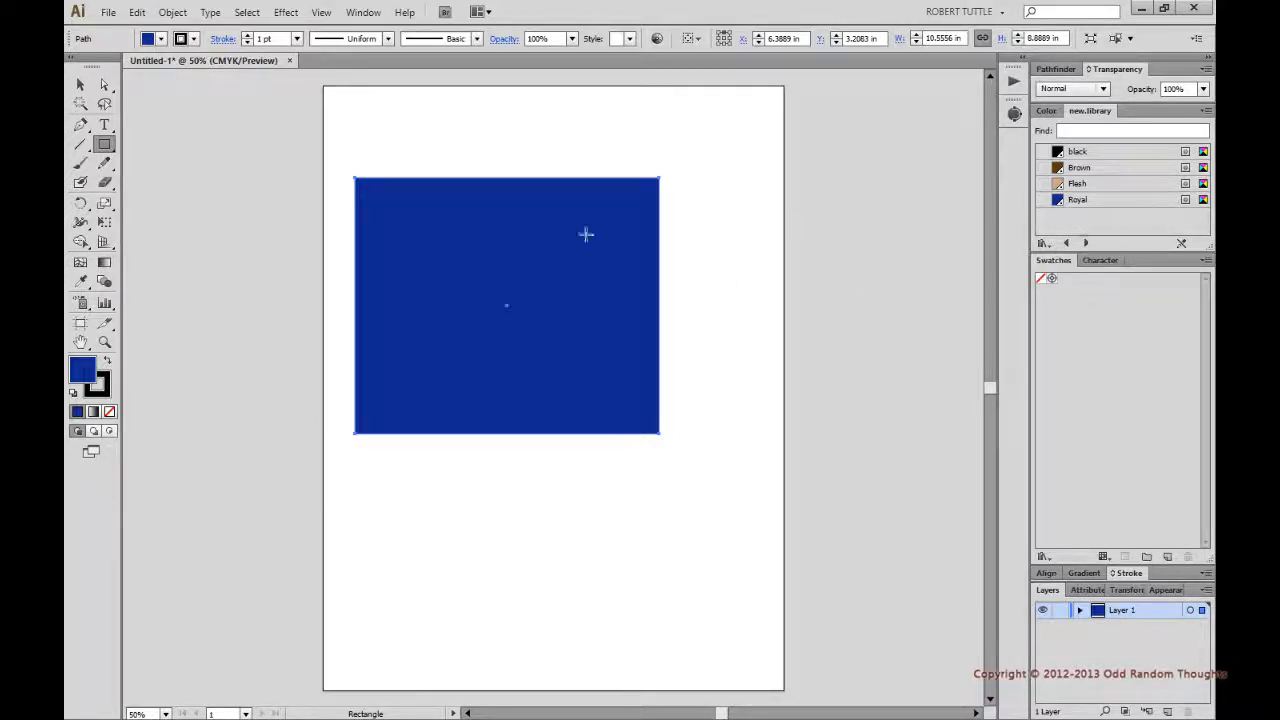
pyautogui.click(1079, 201)
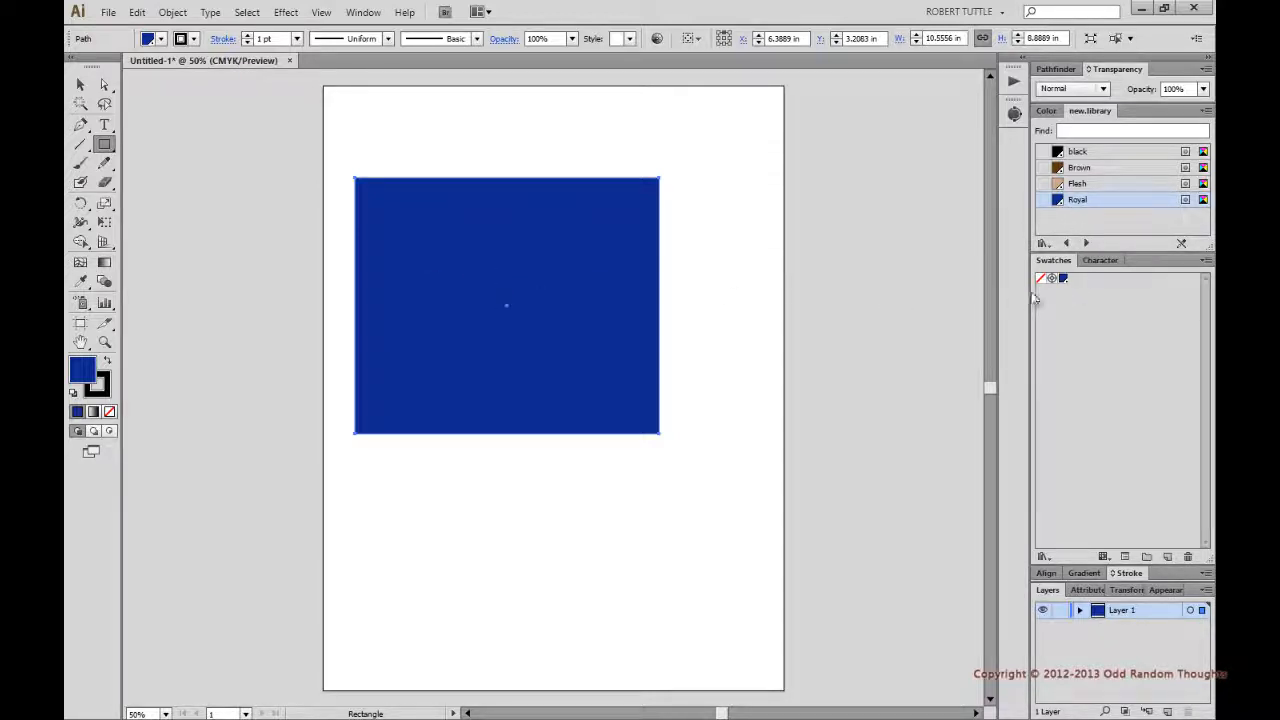
pyautogui.moveTo(1074, 302)
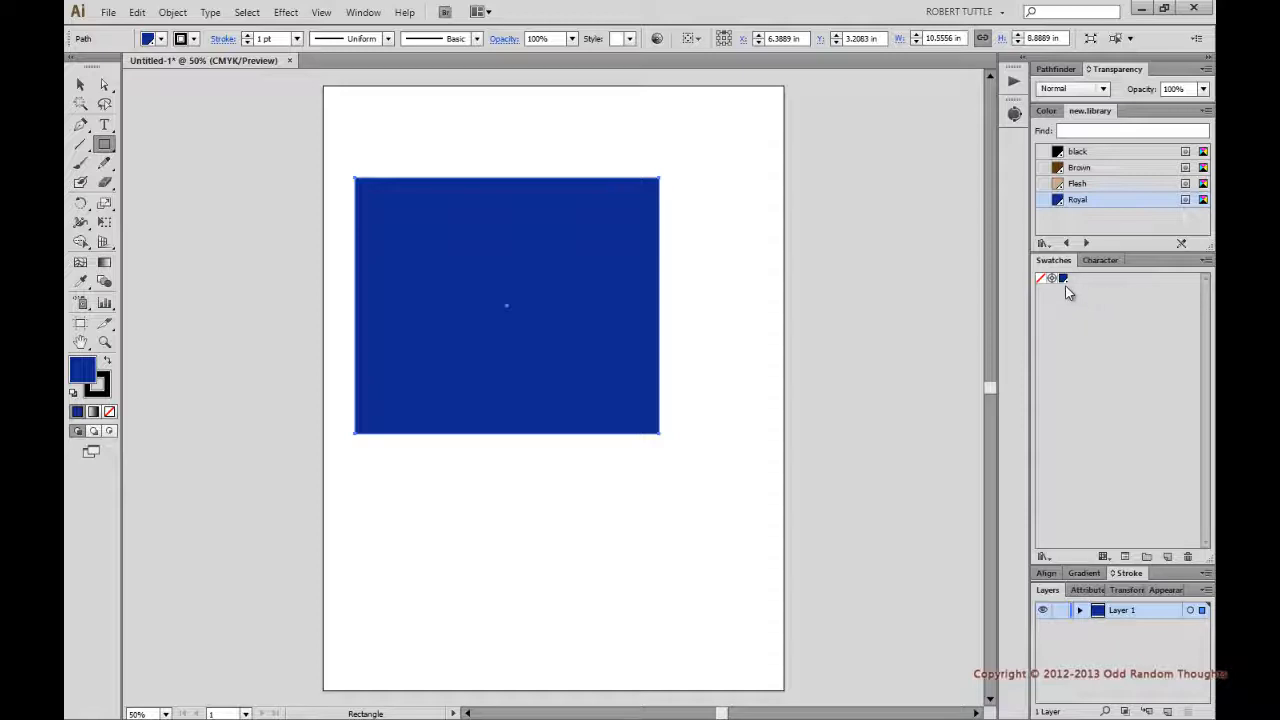
pyautogui.moveTo(590, 232)
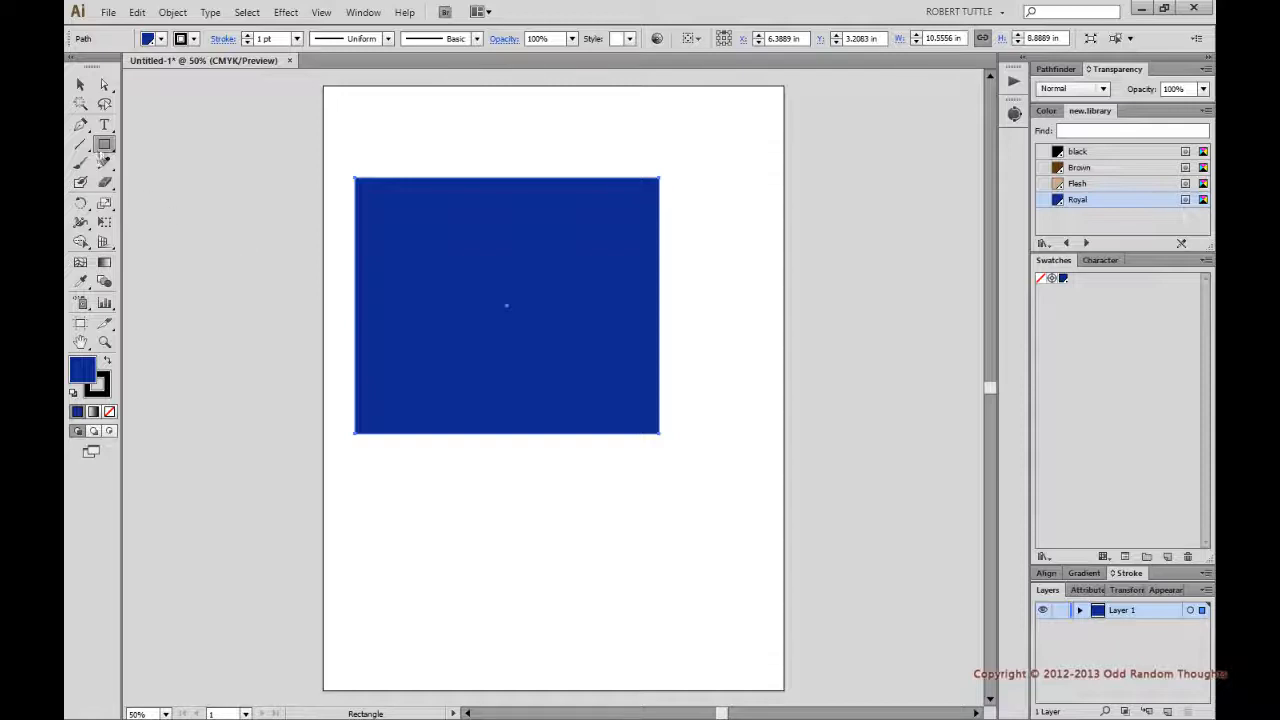
pyautogui.moveTo(572, 133); pyautogui.dragTo(805, 347)
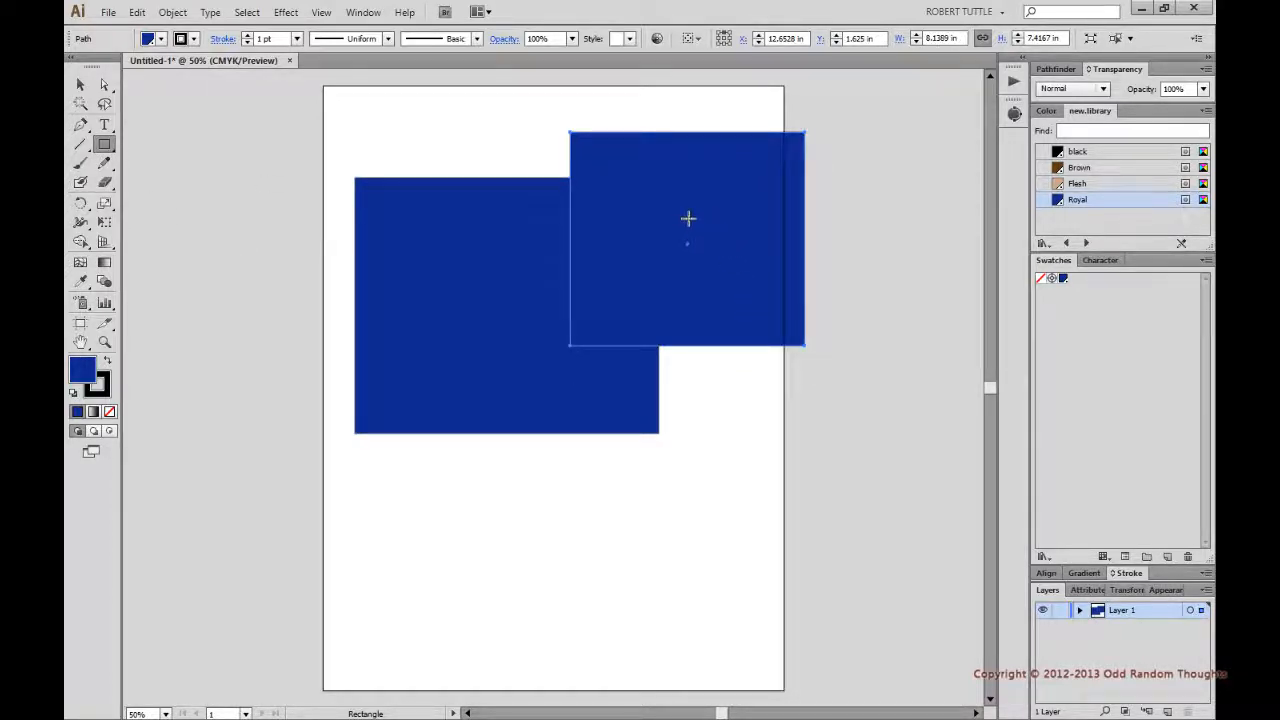
pyautogui.moveTo(807, 215)
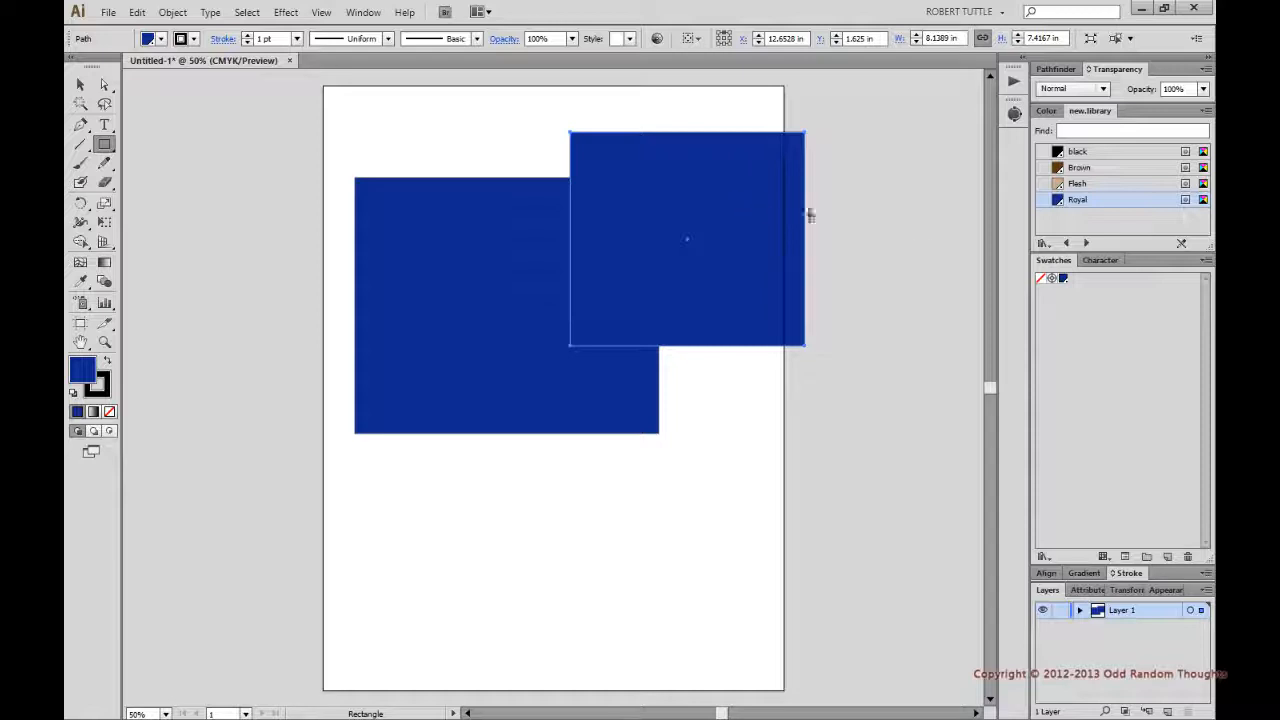
pyautogui.moveTo(1074, 172)
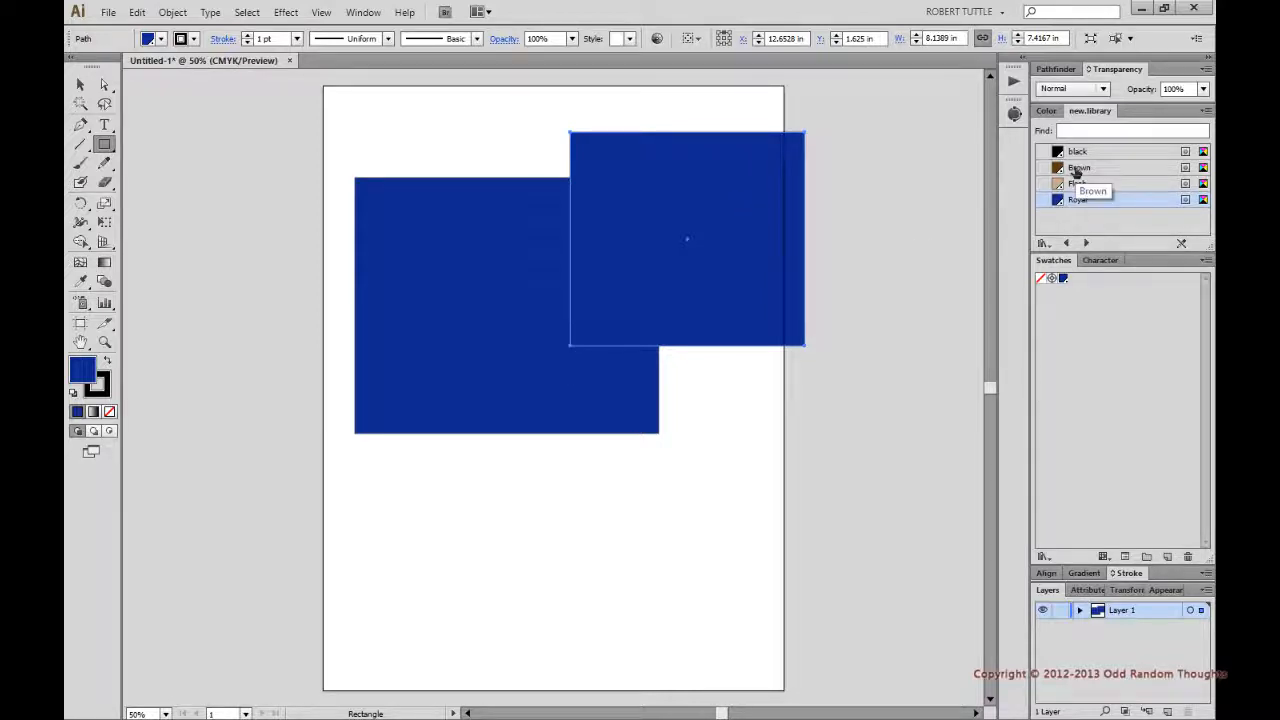
pyautogui.click(1078, 167)
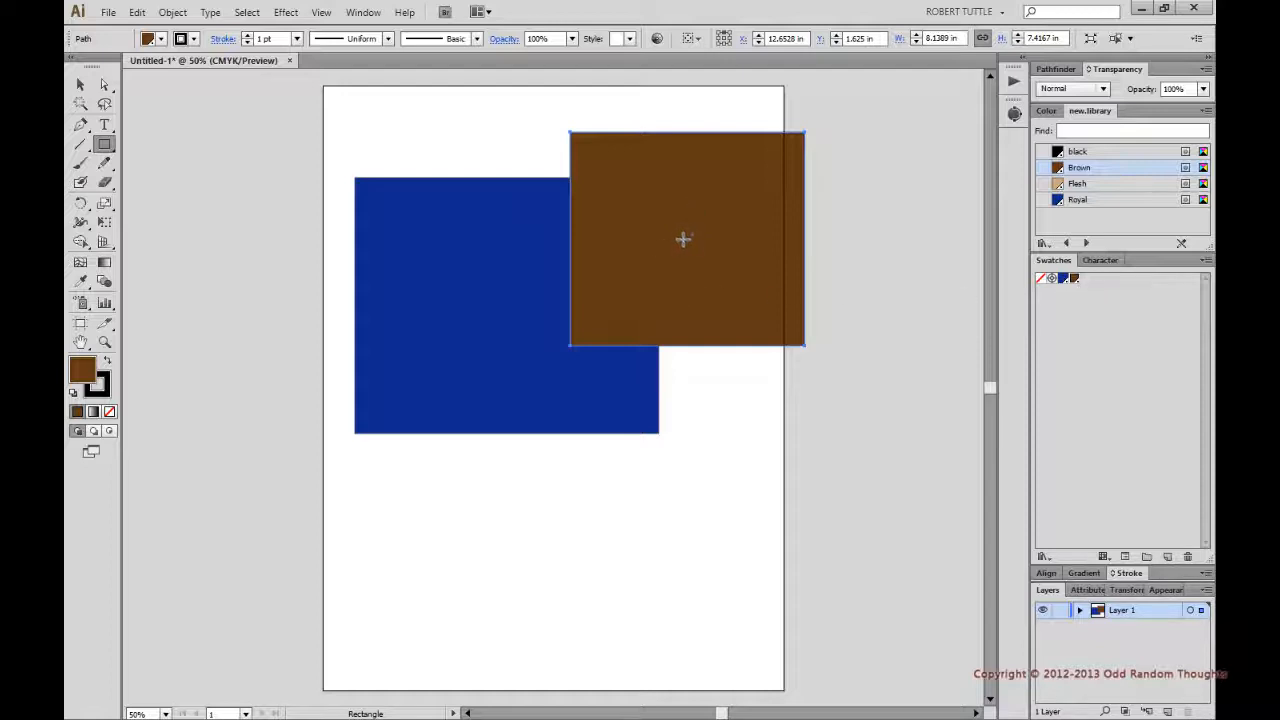
pyautogui.moveTo(730, 318)
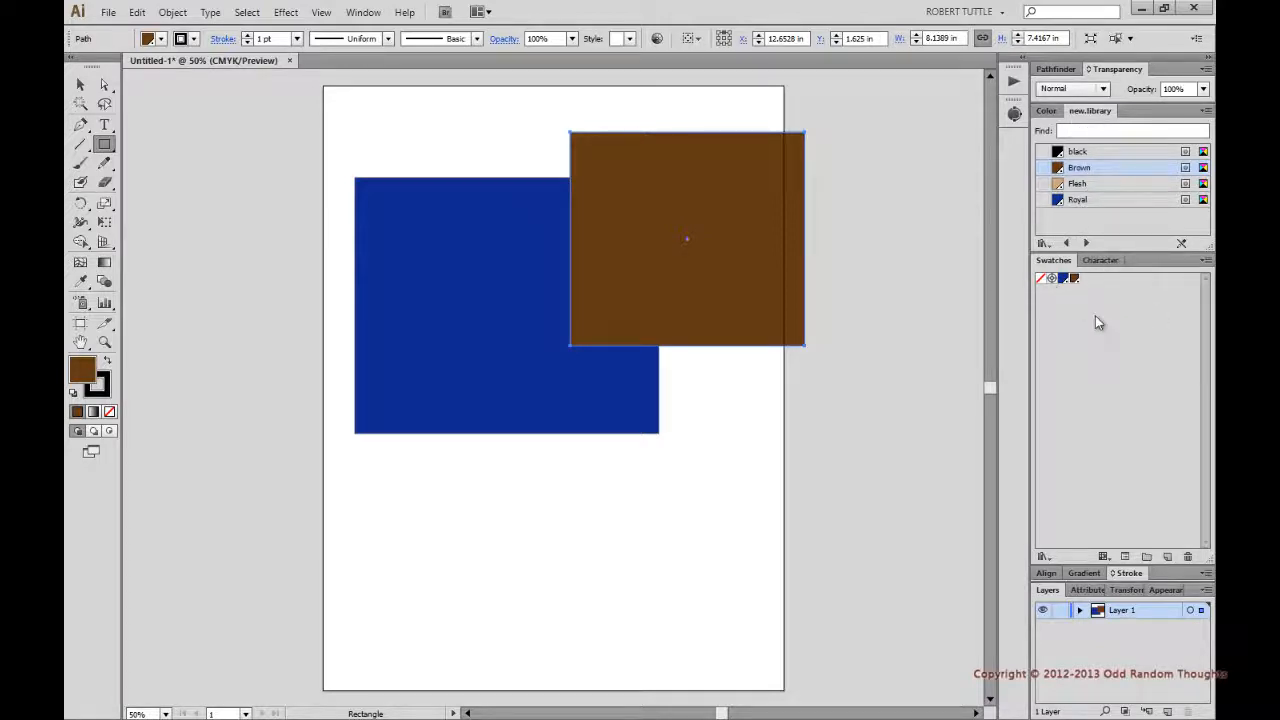
pyautogui.moveTo(1077, 201)
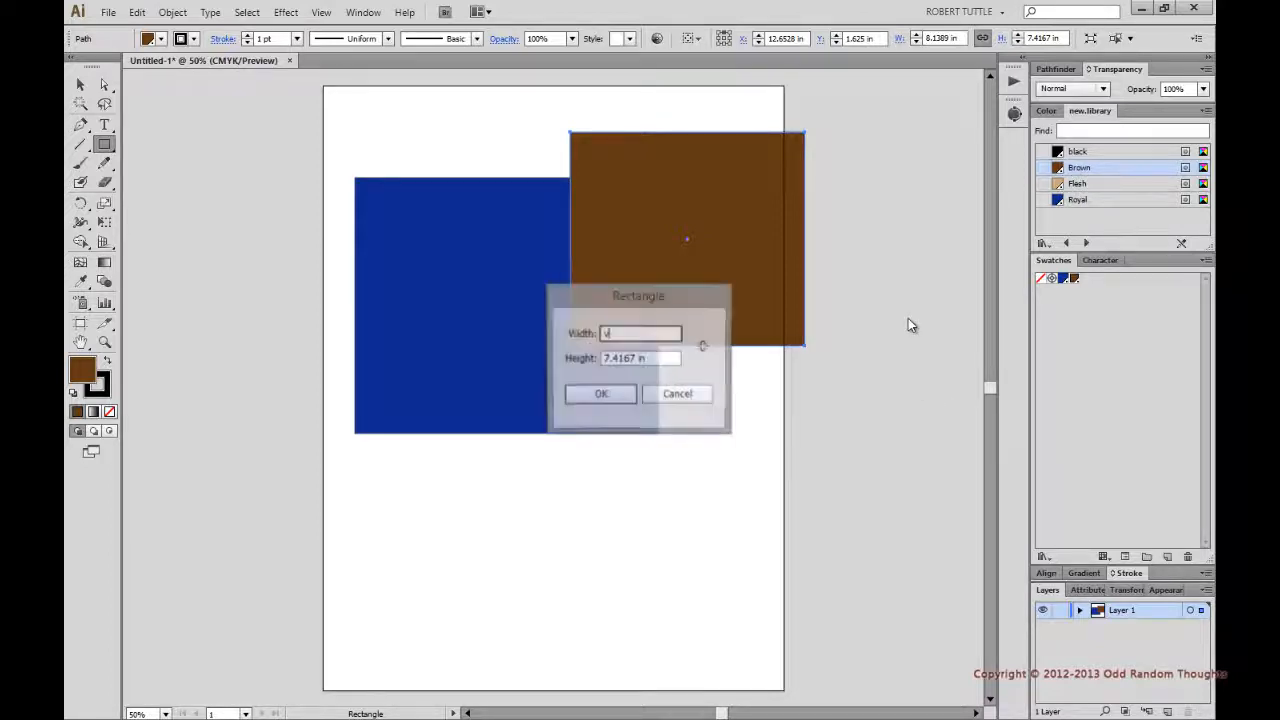
# Dismiss the size entry, draw a brown rectangle, and make it a 4-inch square
pyautogui.click(600, 393)
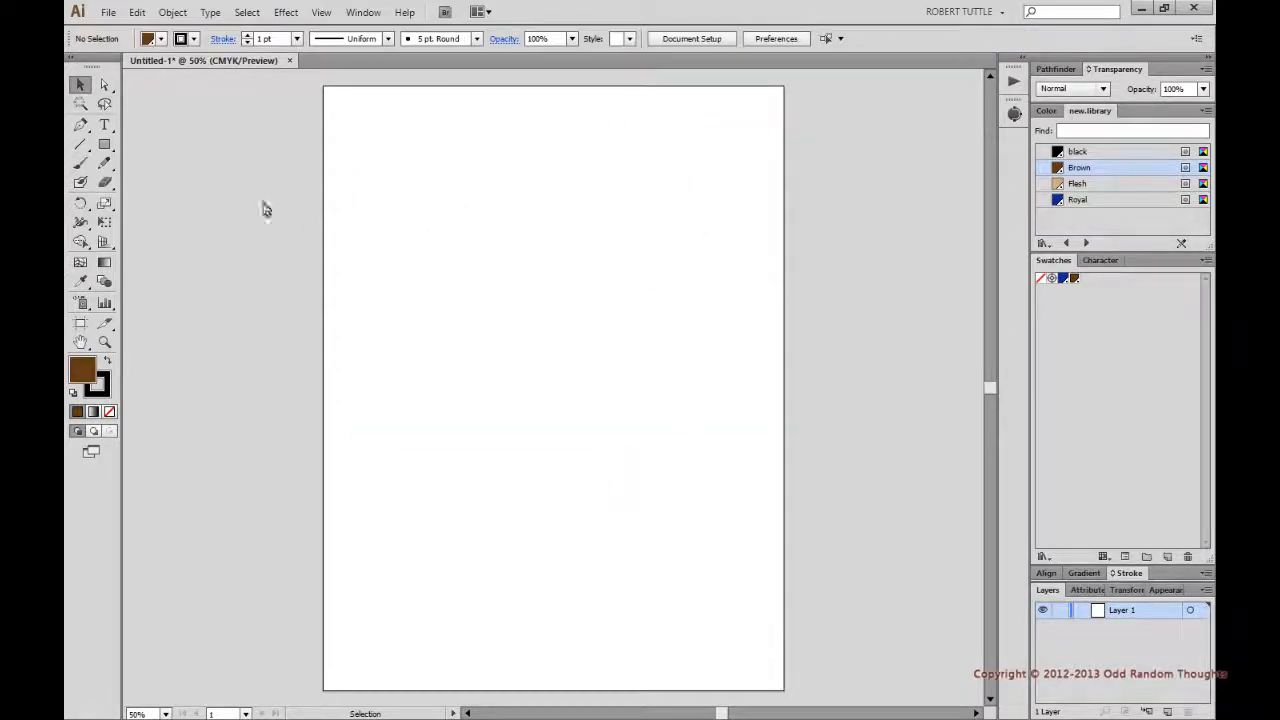
pyautogui.moveTo(369, 235); pyautogui.dragTo(442, 332)
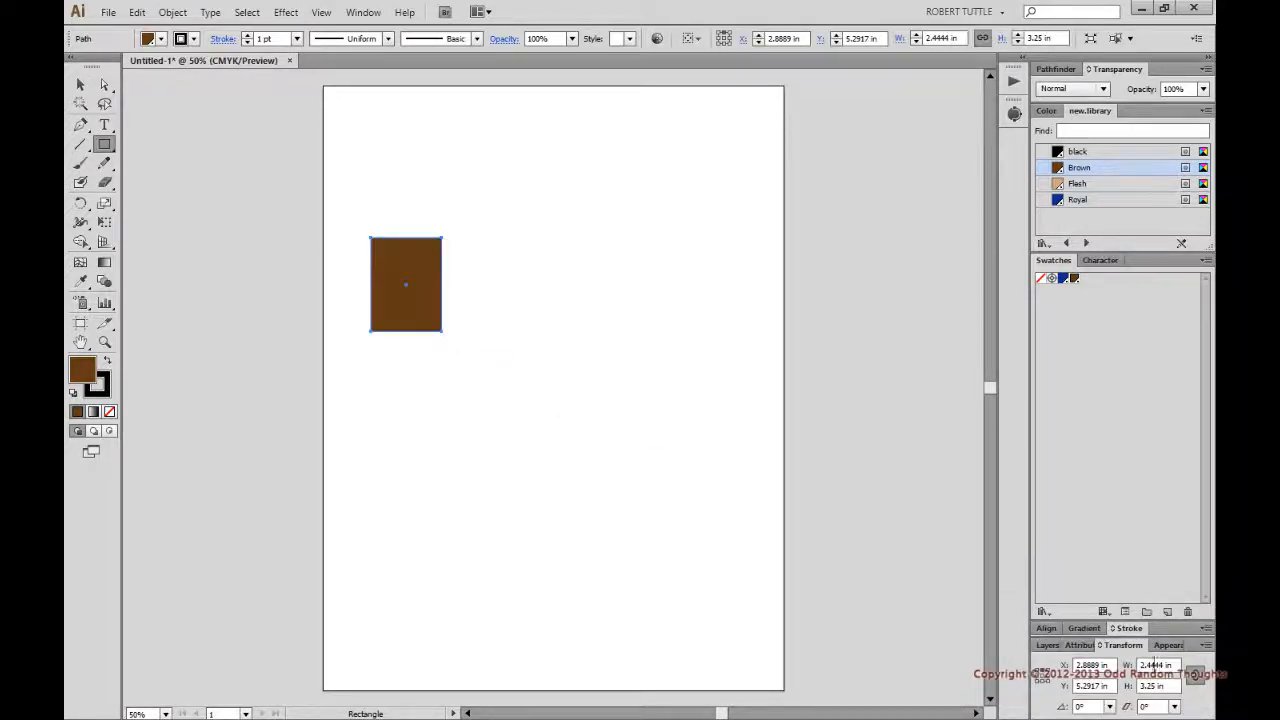
pyautogui.click(1160, 663)
pyautogui.write('4')
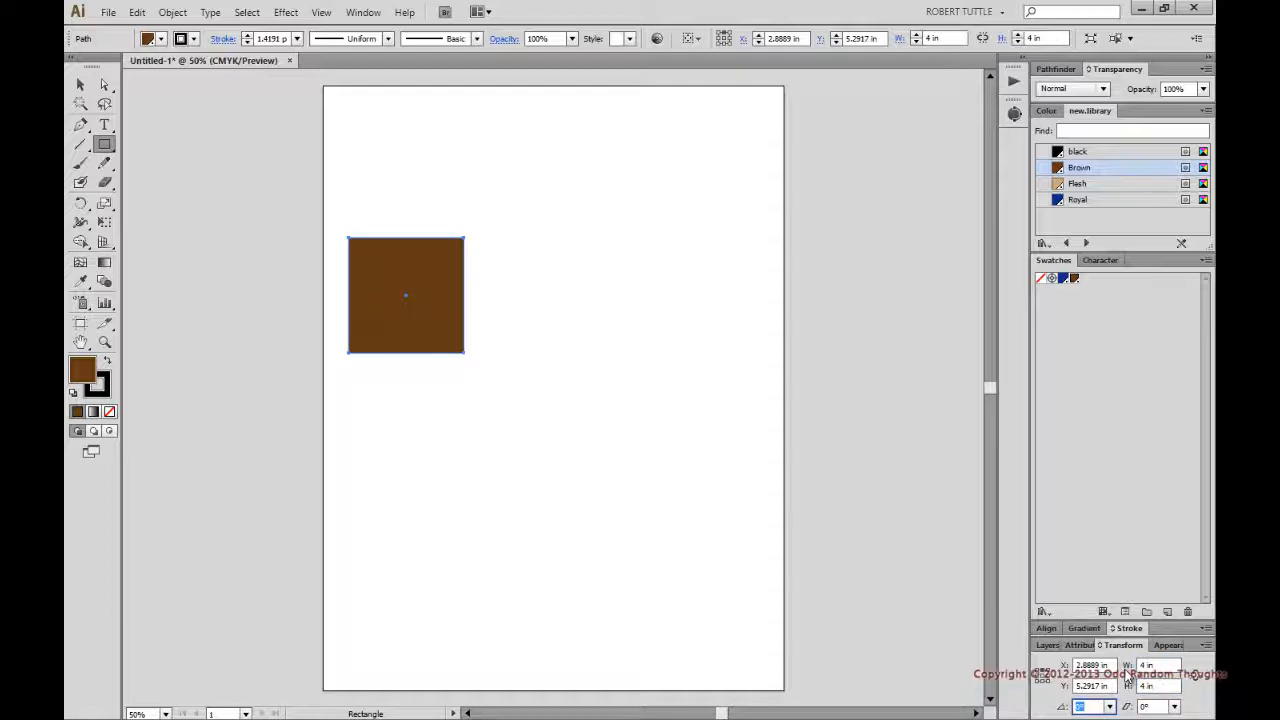
pyautogui.click(78, 88)
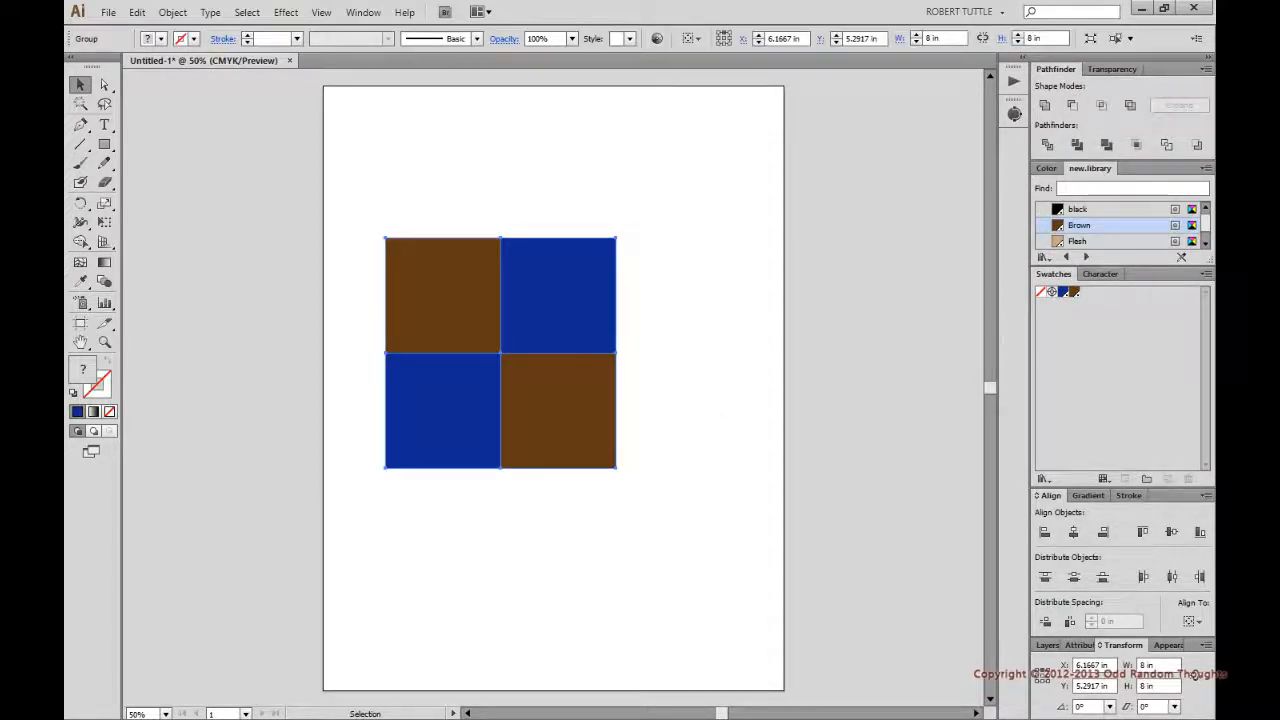
# Move the brown/blue checkerboard to the page centre and make it a pattern via Object > Pattern > Make
pyautogui.moveTo(500, 350); pyautogui.dragTo(570, 425)
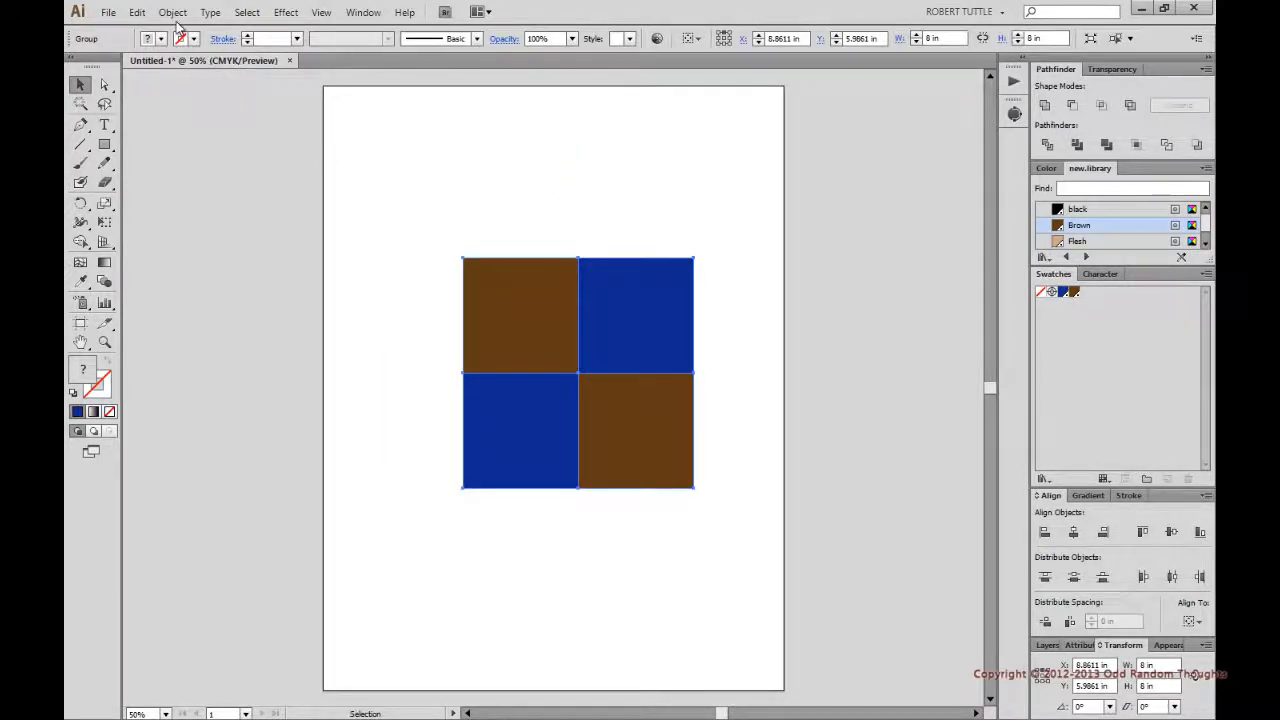
pyautogui.click(172, 12)
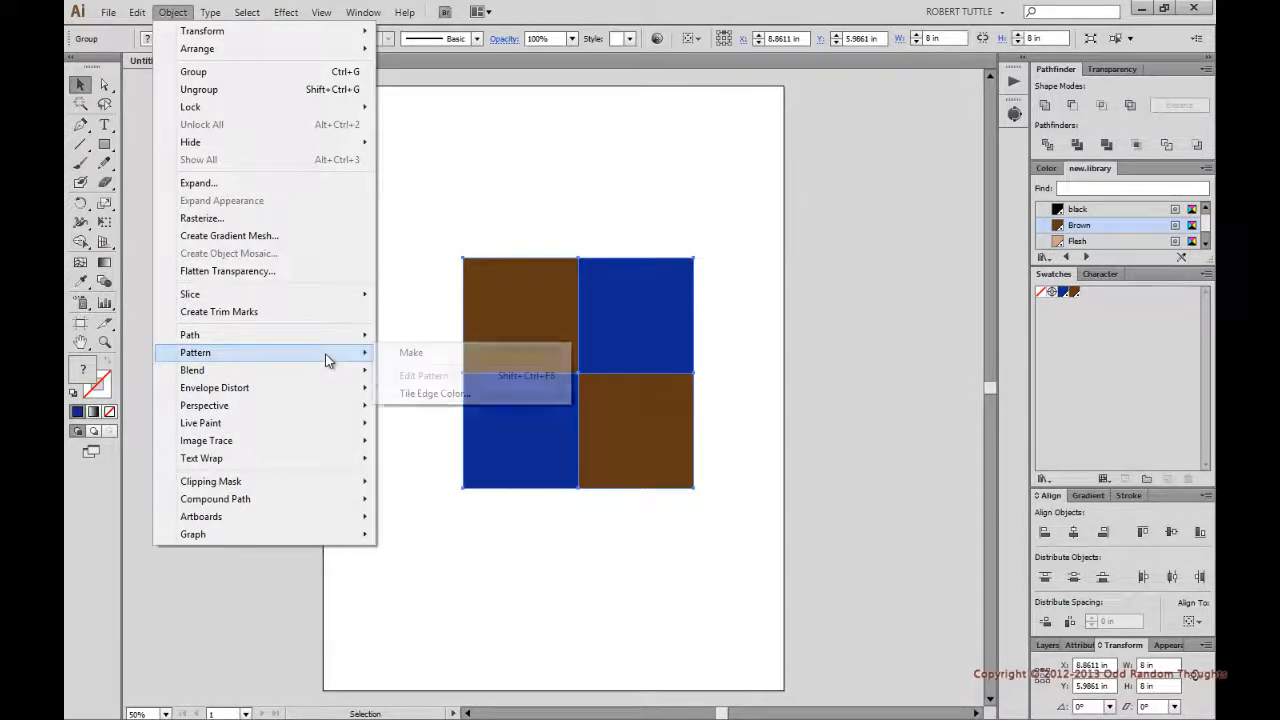
pyautogui.click(411, 352)
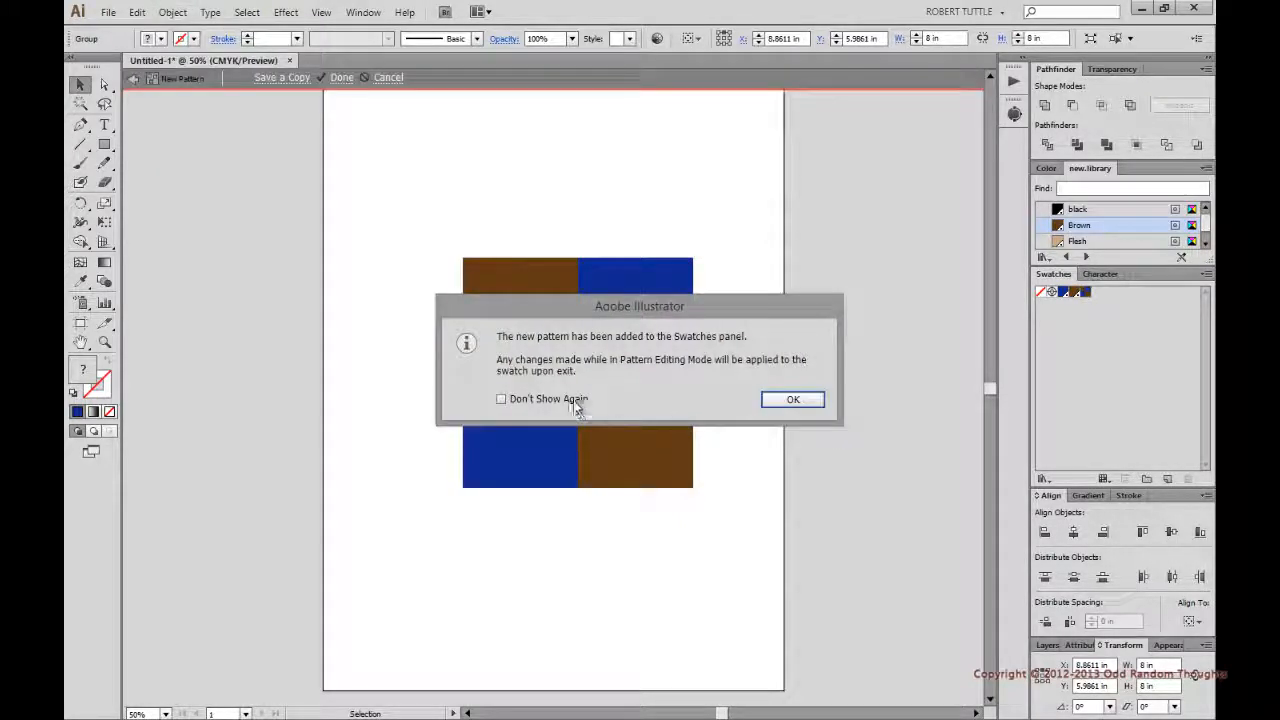
pyautogui.click(792, 399)
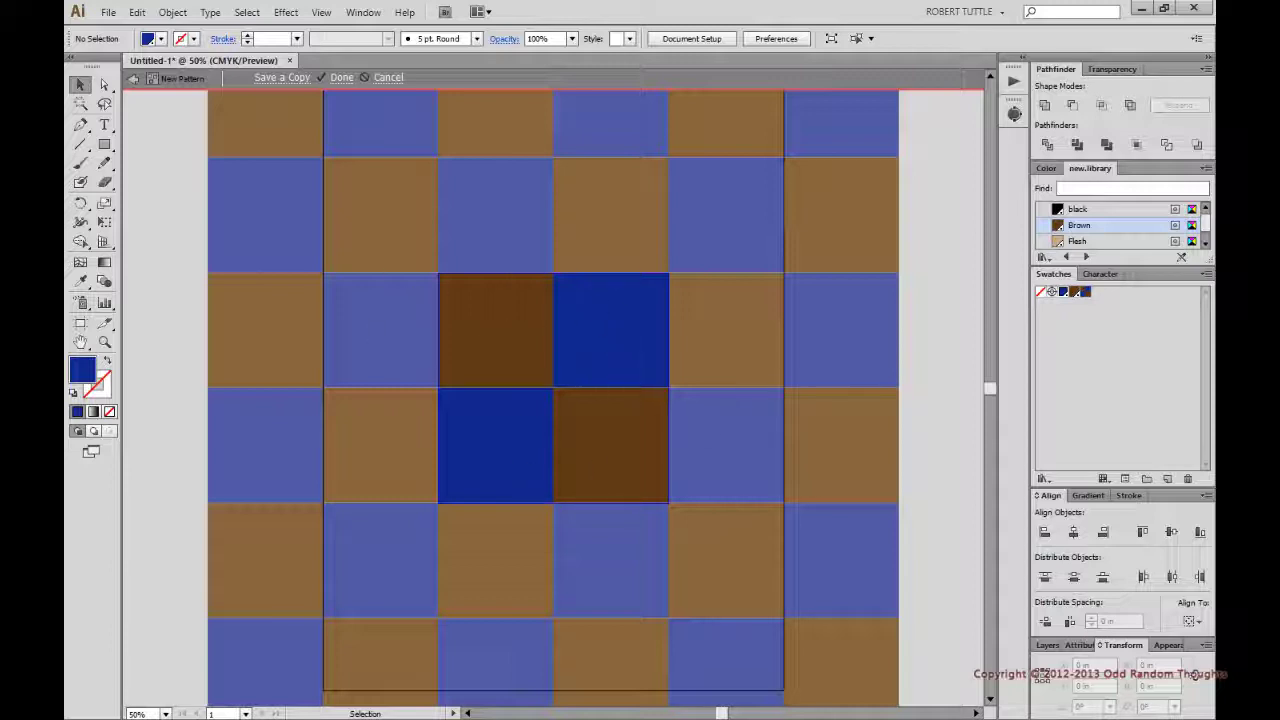
pyautogui.moveTo(1085, 291)
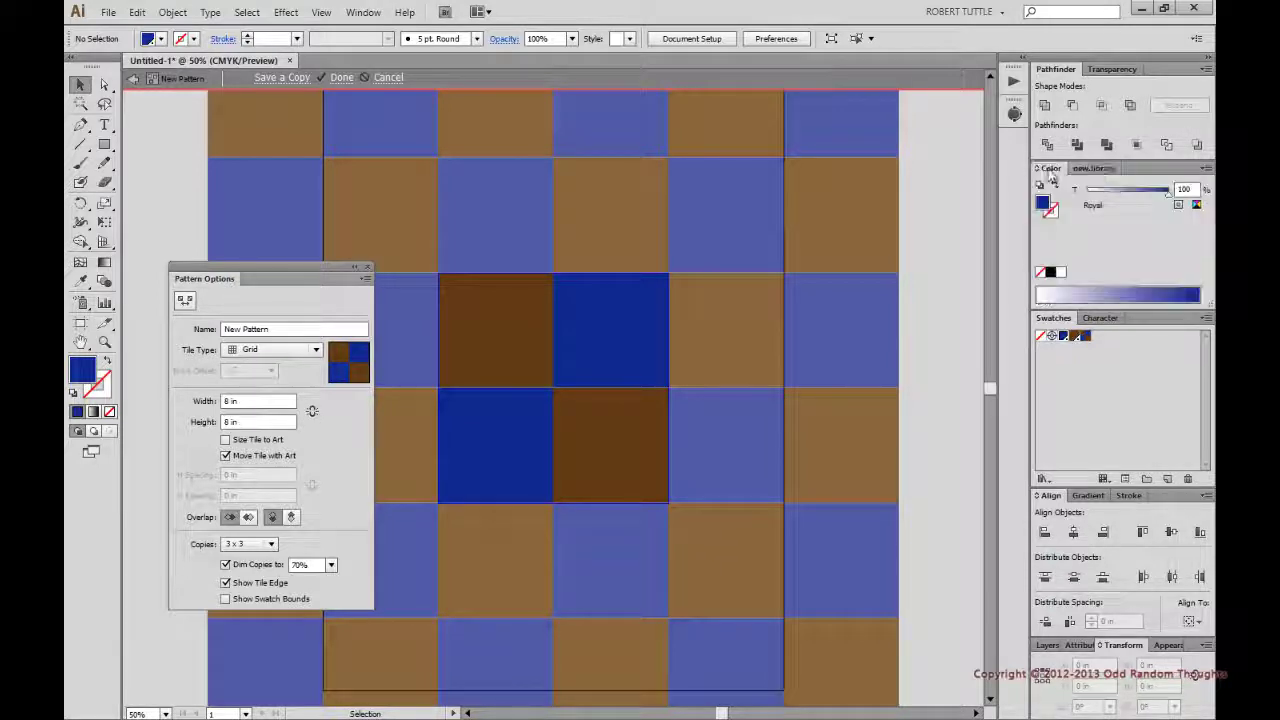
# Show the new.library swatches, close Pattern Options, and exit pattern editing with Done
pyautogui.click(1090, 167)
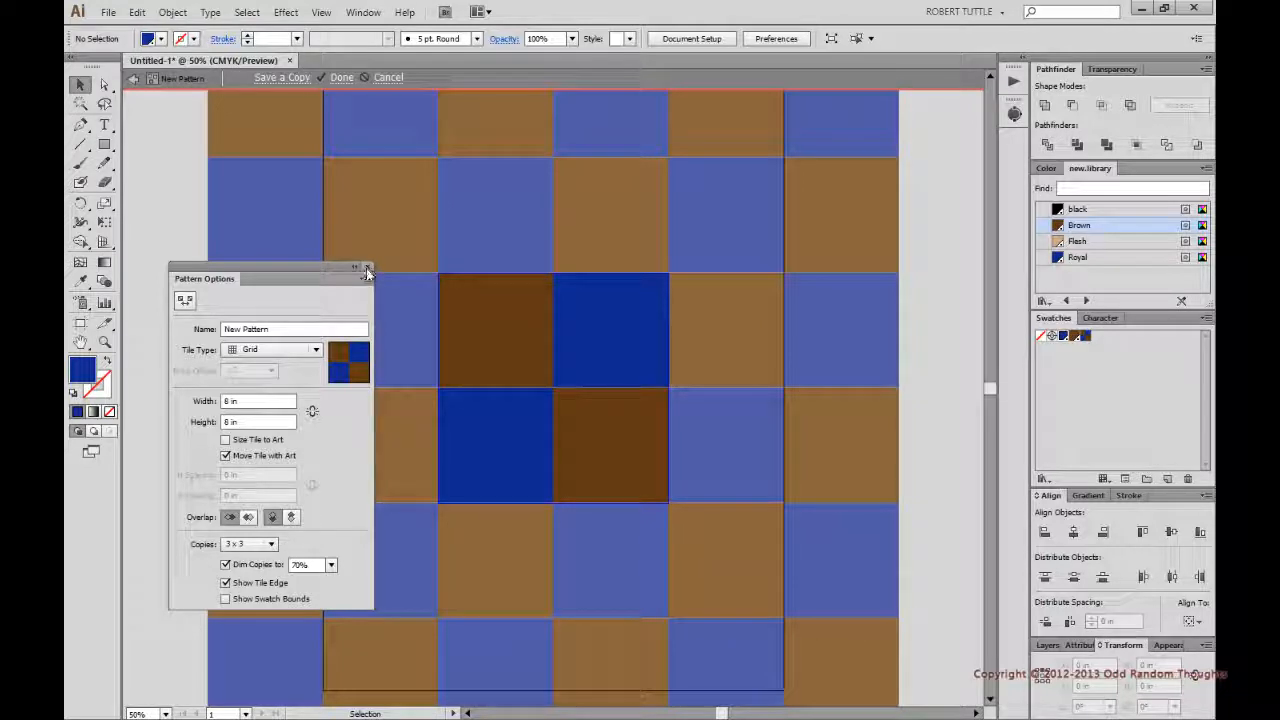
pyautogui.click(367, 271)
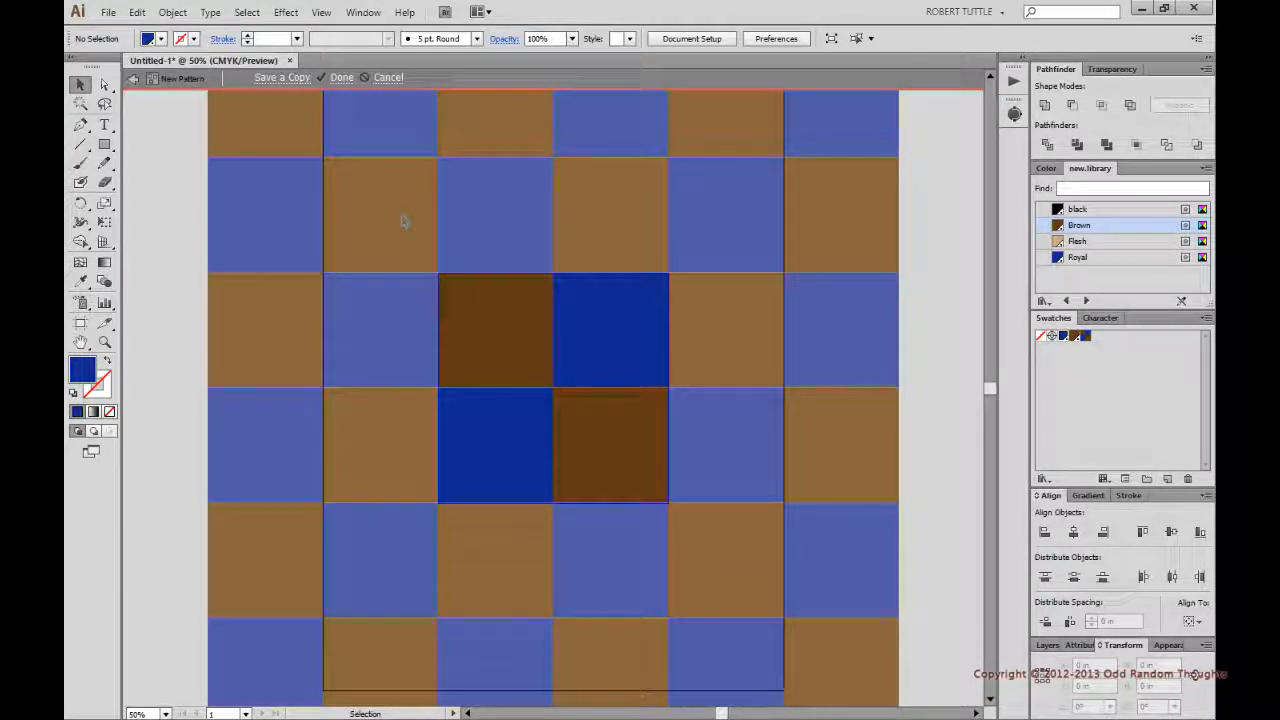
pyautogui.click(342, 78)
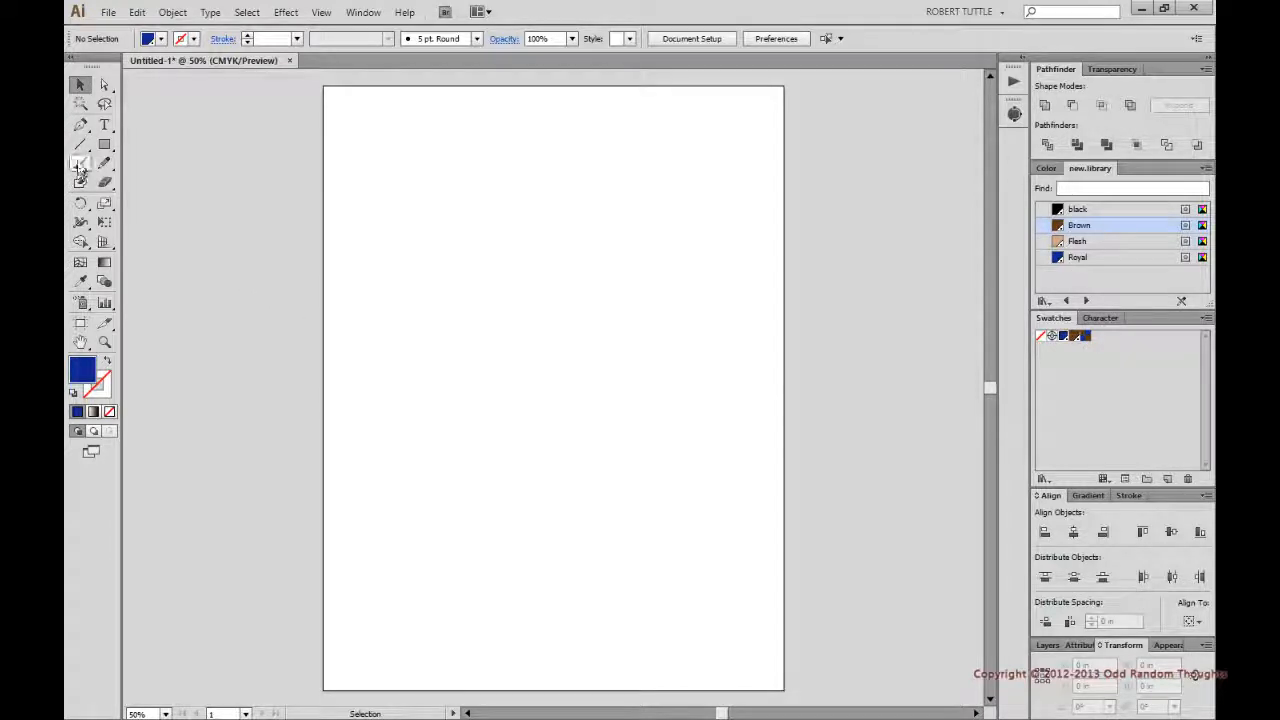
# Set the brown/blue checkerboard pattern swatch as the current fill
pyautogui.moveTo(494, 198); pyautogui.dragTo(733, 525)
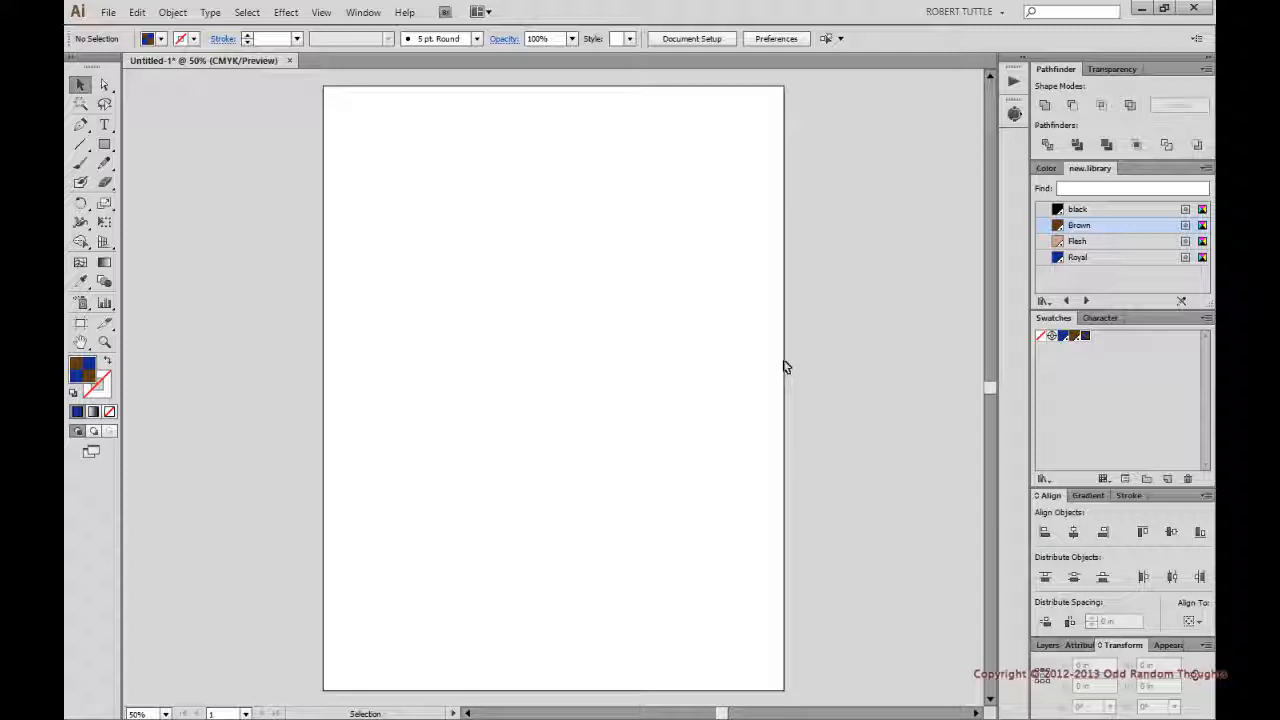
pyautogui.moveTo(564, 350)
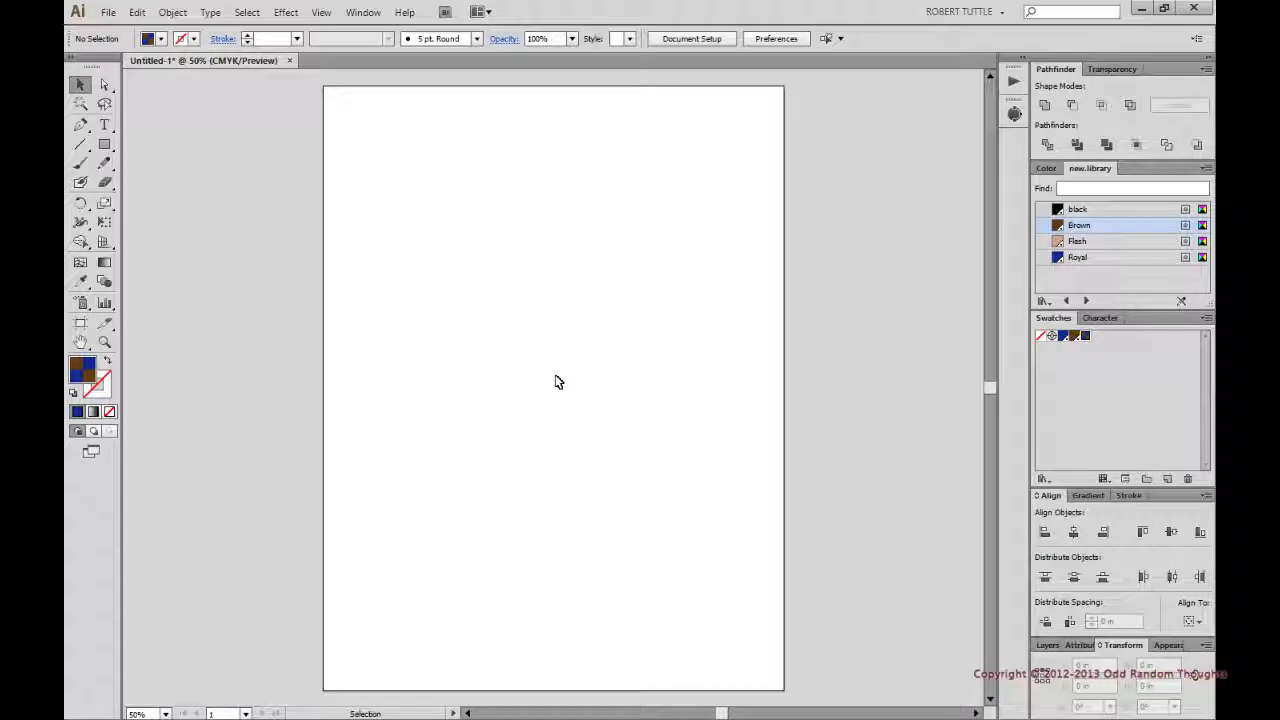
pyautogui.moveTo(555, 379)
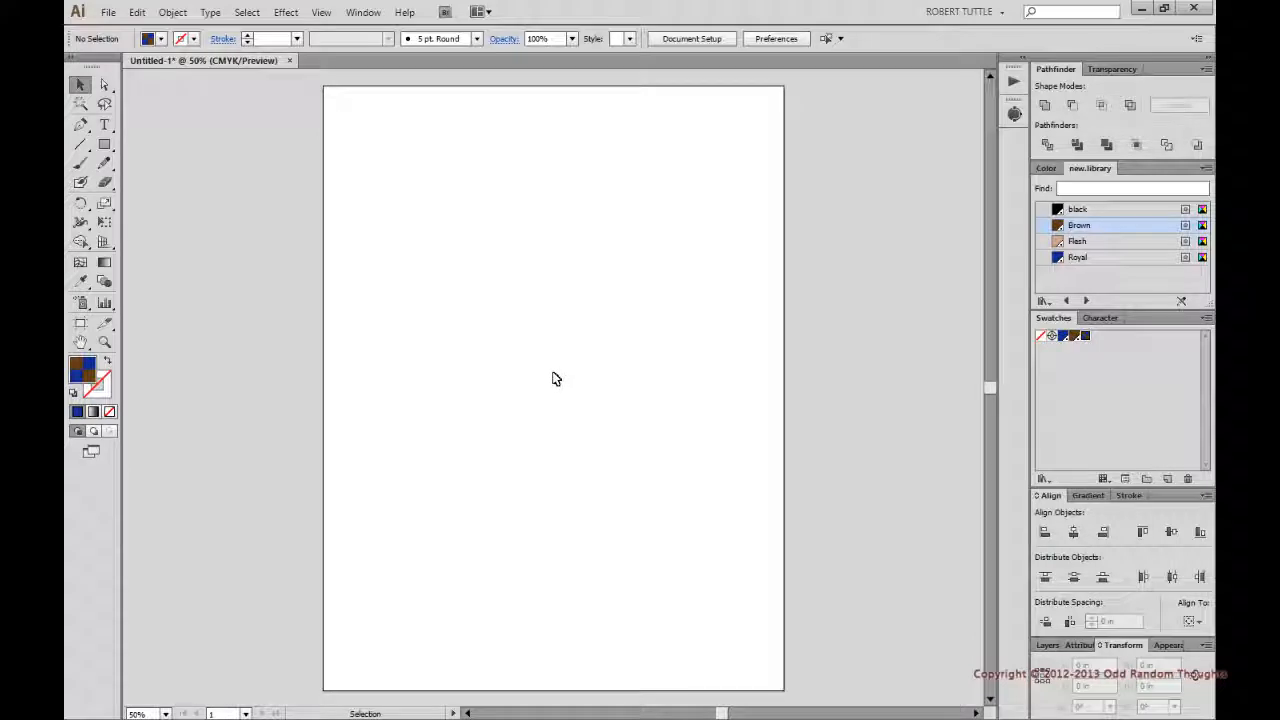
pyautogui.moveTo(575, 382)
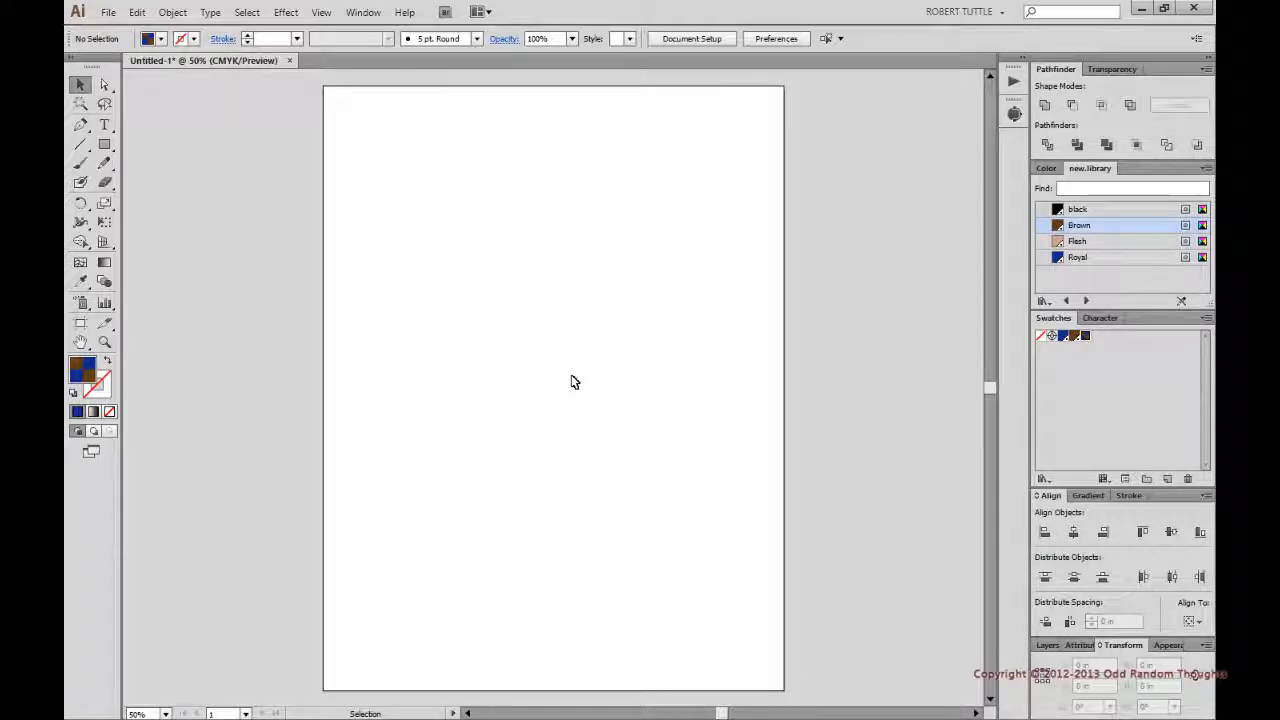